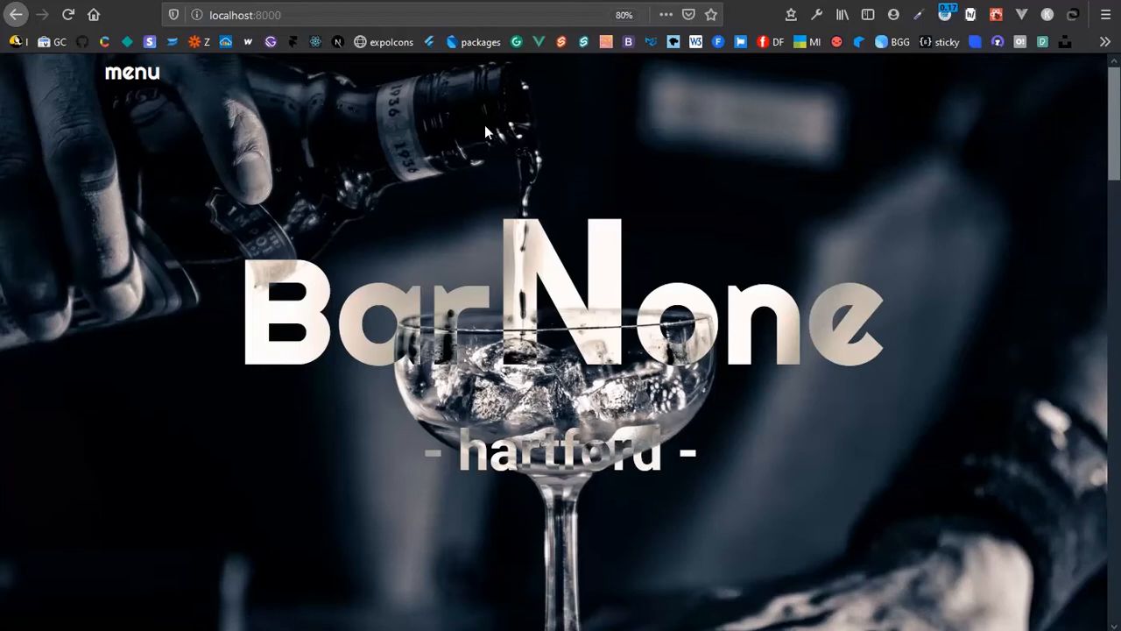
Step: Reload the BarNone home page and open then close its navigation menu
{"action": "left_click", "coordinate": [68, 15]}
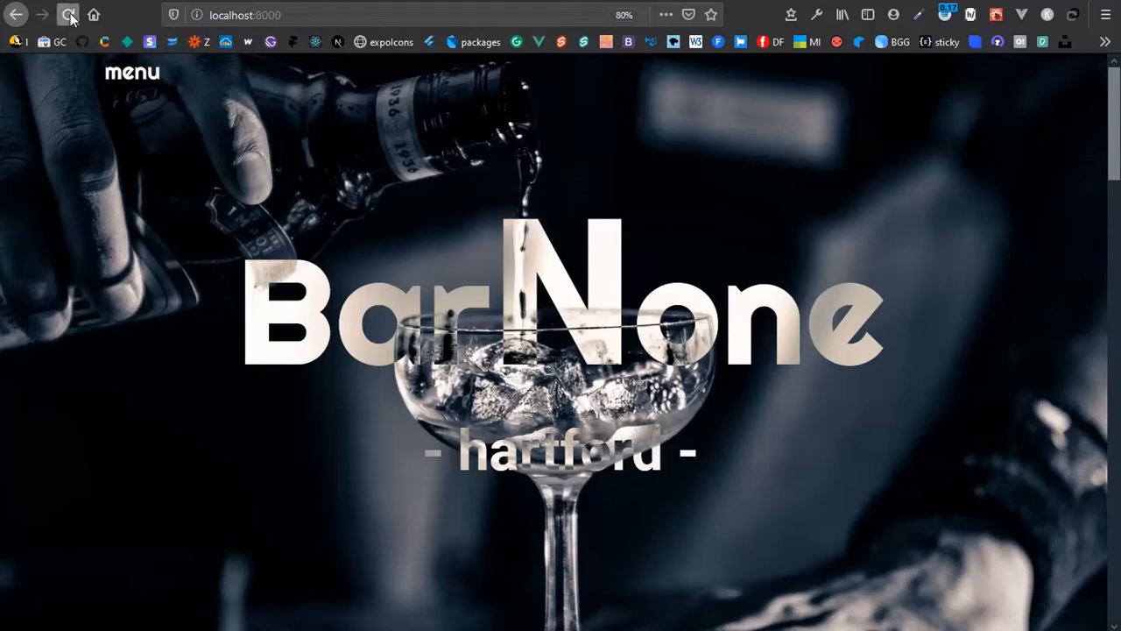
{"action": "left_click", "coordinate": [68, 15]}
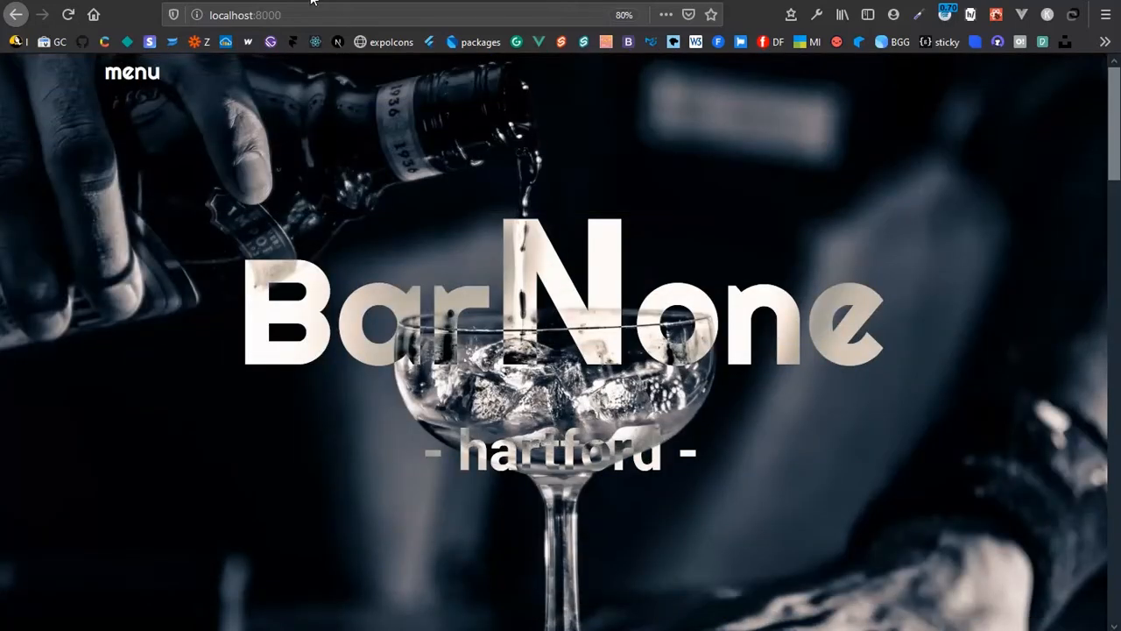
{"action": "mouse_move", "coordinate": [147, 85]}
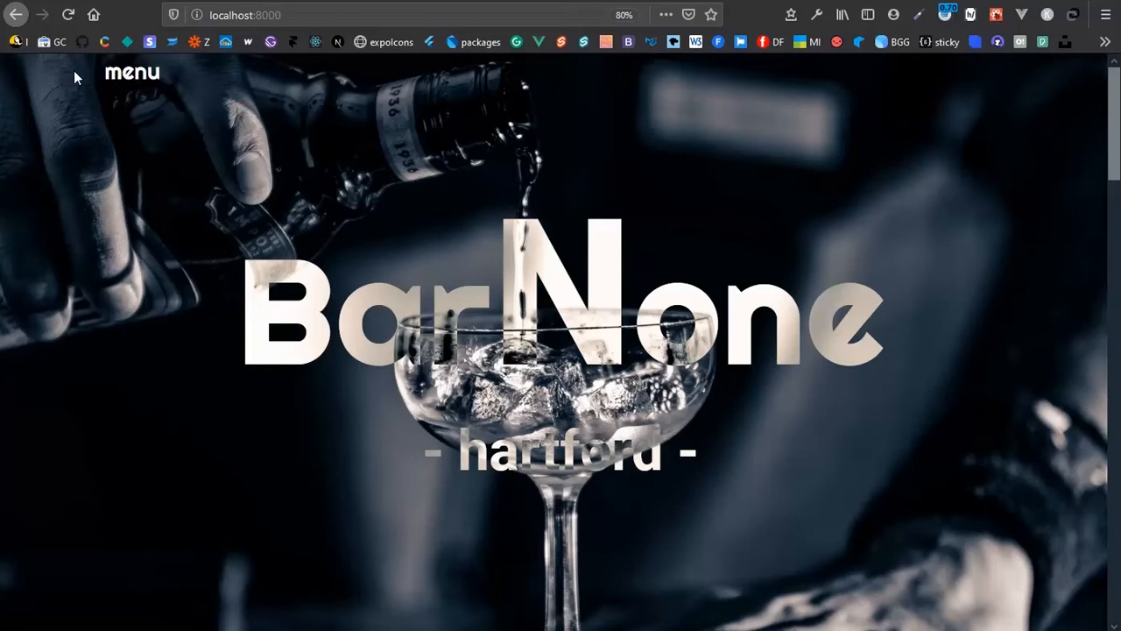
{"action": "mouse_move", "coordinate": [143, 506]}
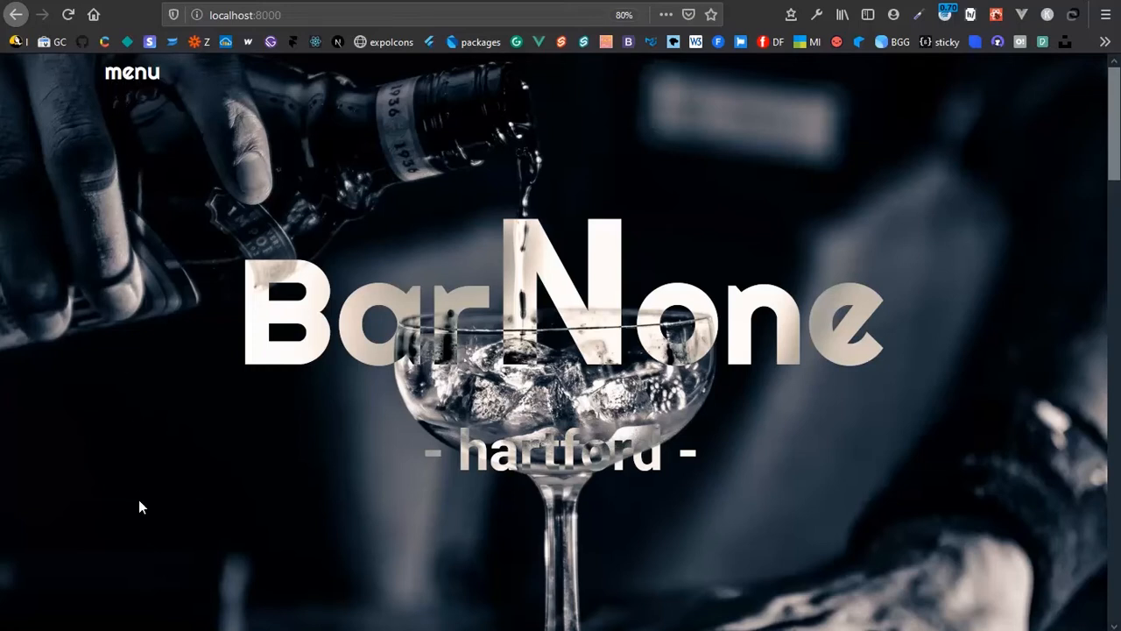
{"action": "mouse_move", "coordinate": [33, 78]}
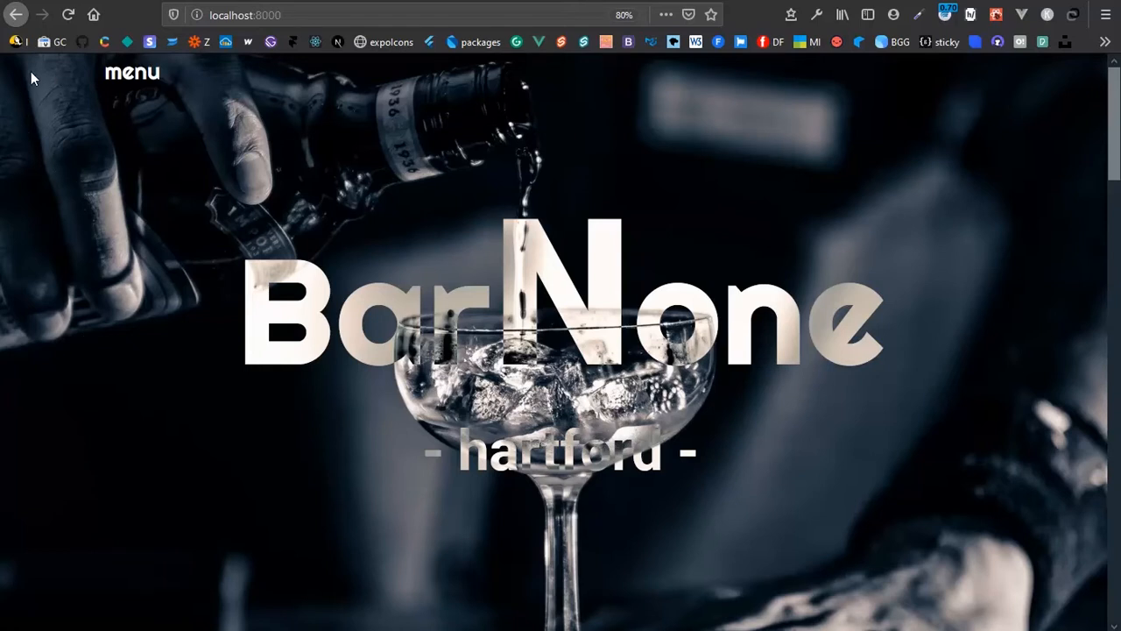
{"action": "mouse_move", "coordinate": [11, 79]}
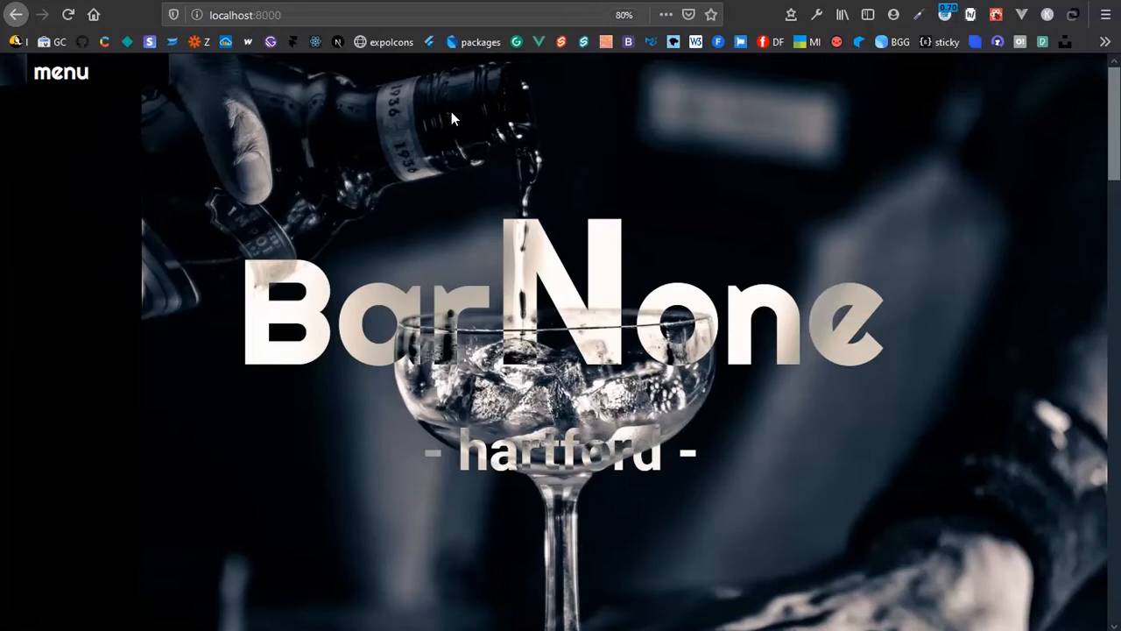
{"action": "left_click", "coordinate": [61, 72]}
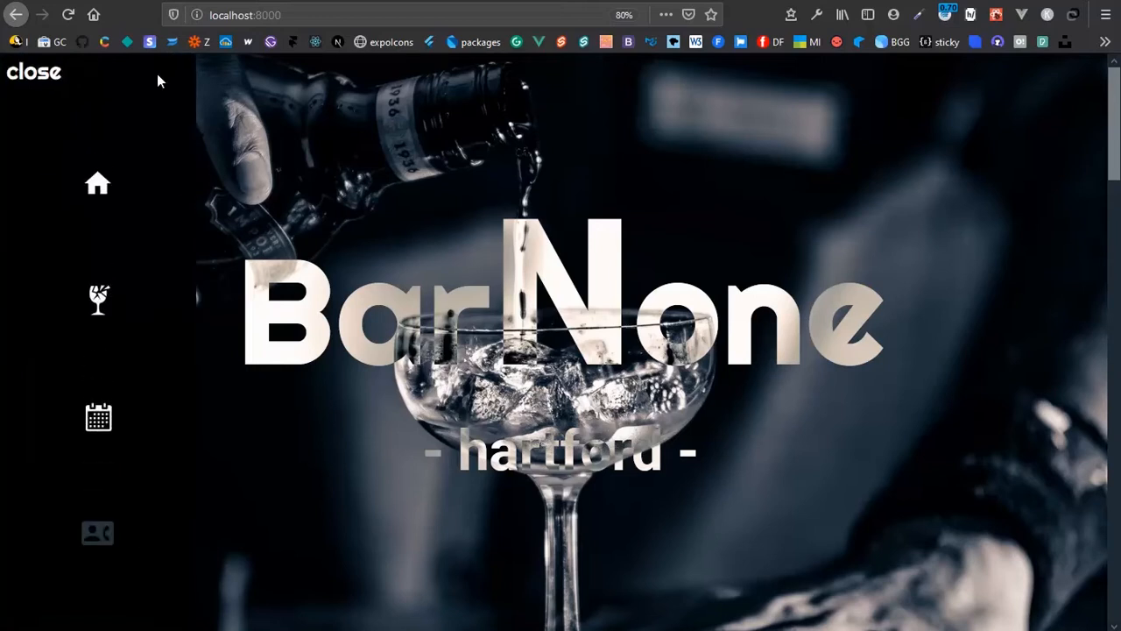
{"action": "left_click", "coordinate": [33, 71]}
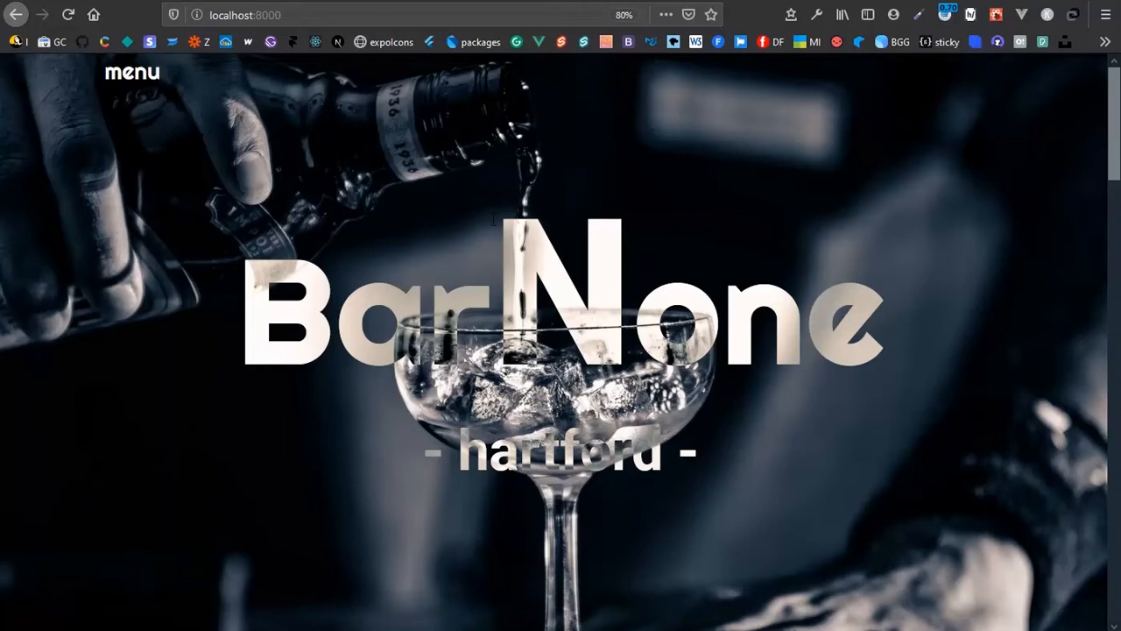
Step: Scroll past the Locale and Hours cards down to the Happy Hour section
{"action": "scroll", "scroll_direction": "down", "scroll_amount": 3}
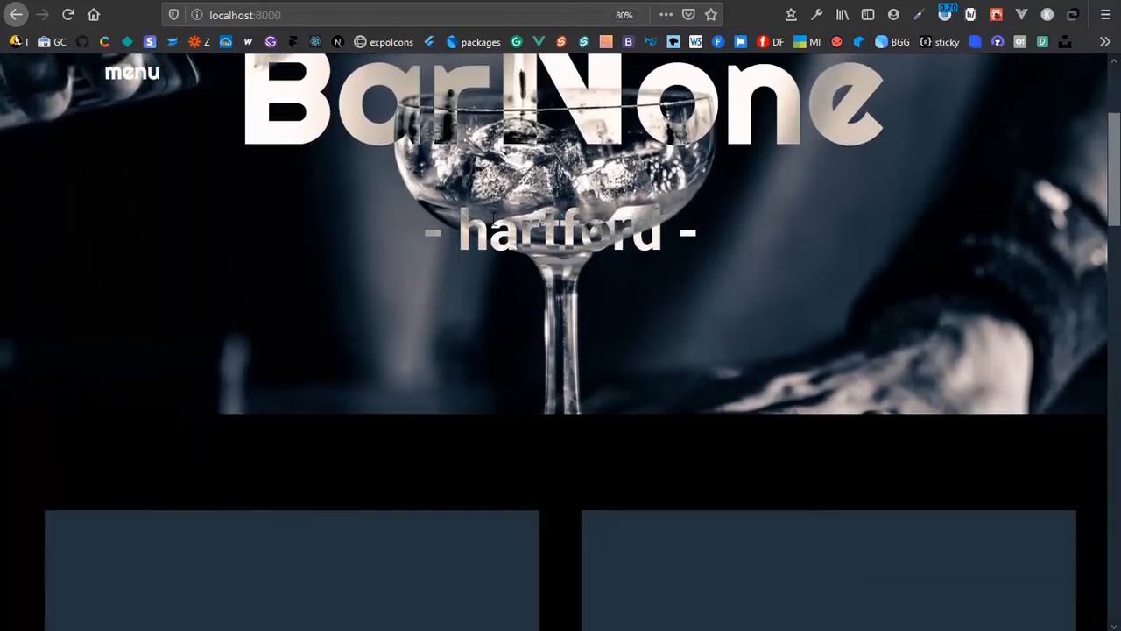
{"action": "scroll", "scroll_direction": "down", "scroll_amount": 3}
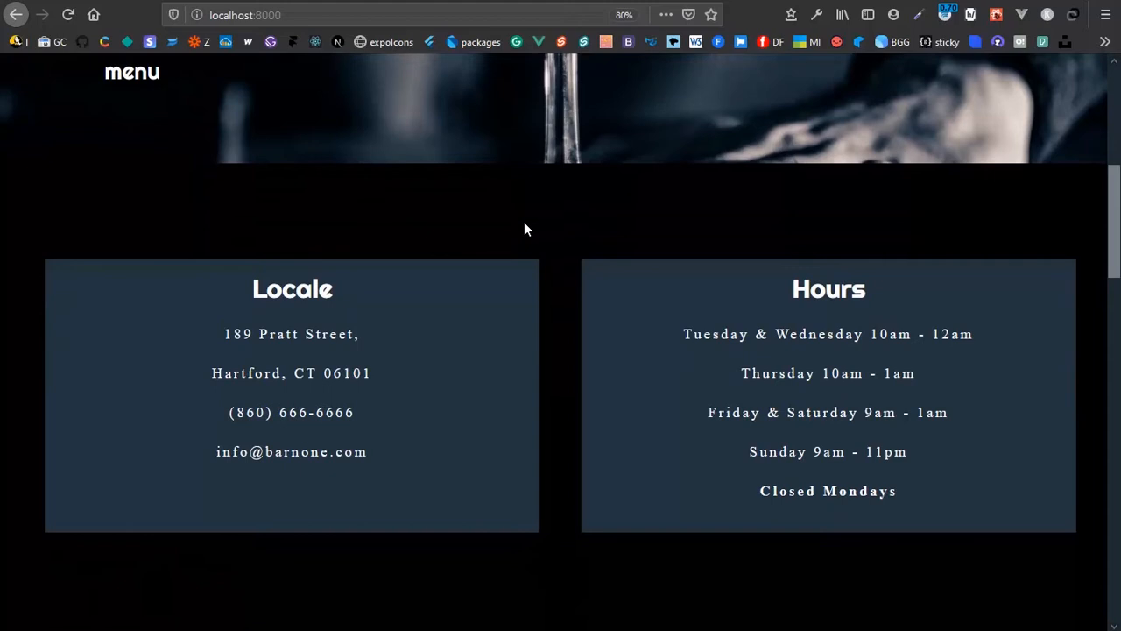
{"action": "scroll", "scroll_direction": "down", "scroll_amount": 3}
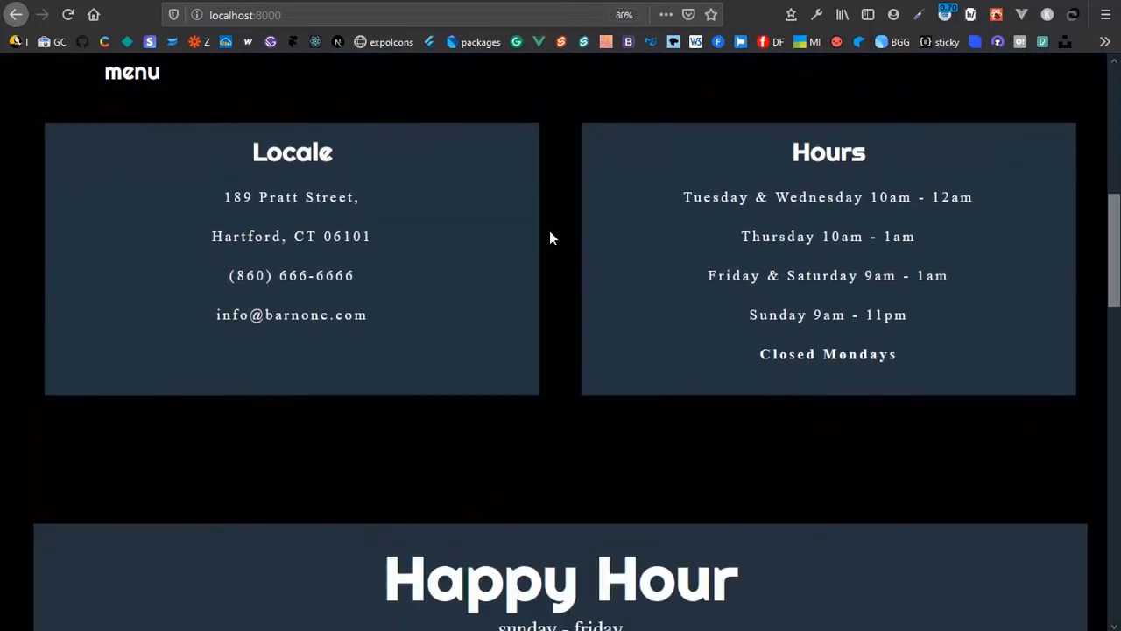
{"action": "scroll", "scroll_direction": "down", "scroll_amount": 3}
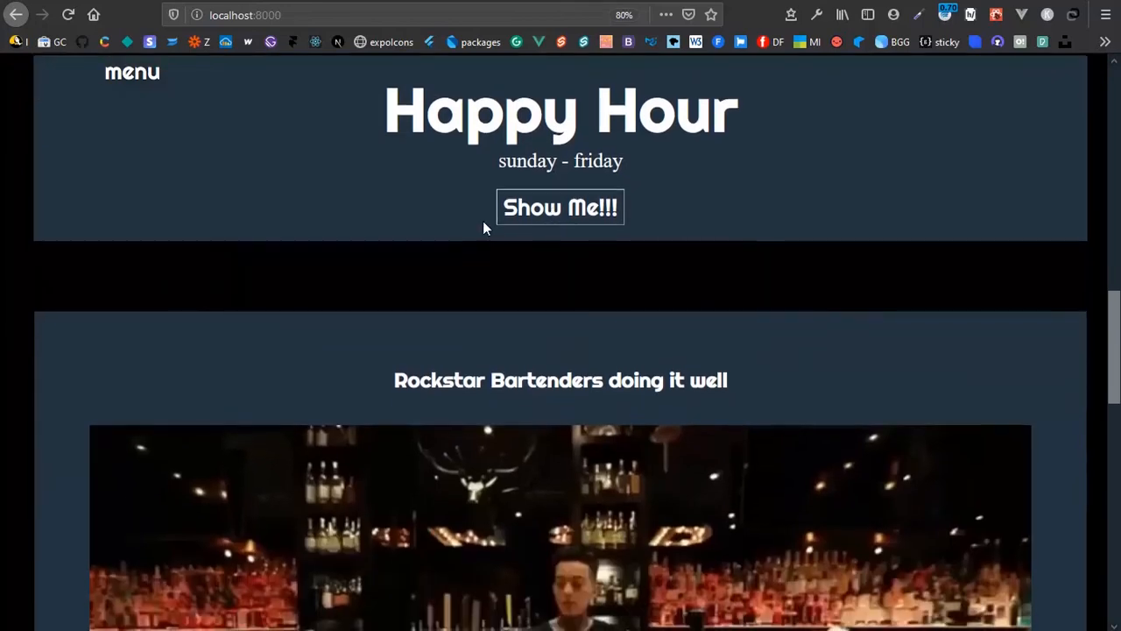
{"action": "scroll", "scroll_direction": "down", "scroll_amount": 3}
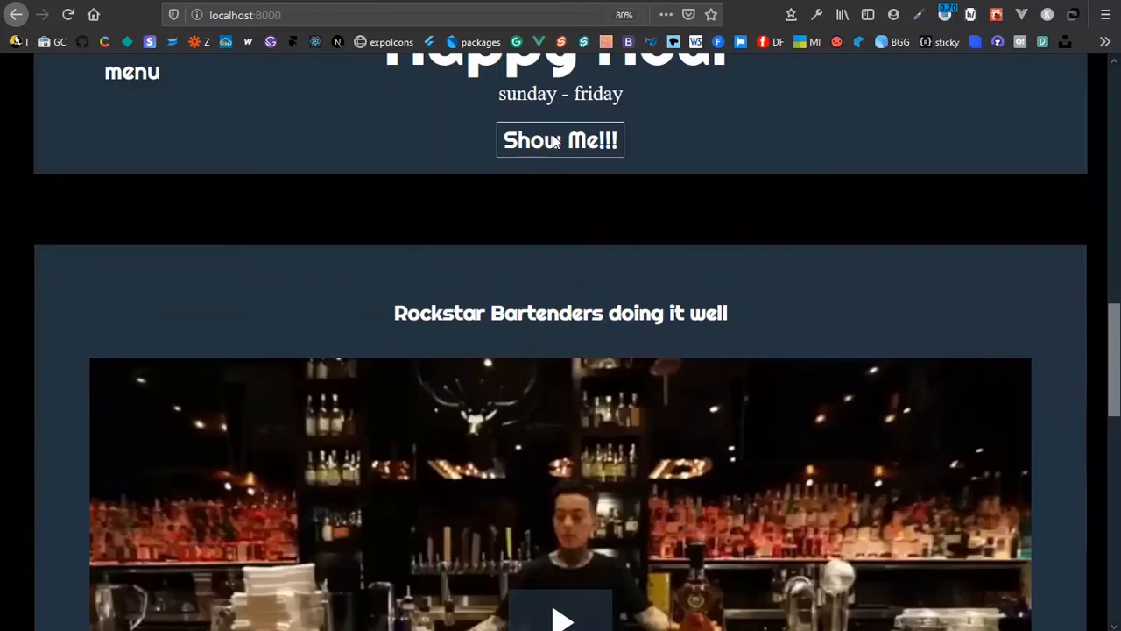
Step: Expand the daily Happy Hour drinks with 'Show Me!!!' and scroll below the list
{"action": "left_click", "coordinate": [559, 140]}
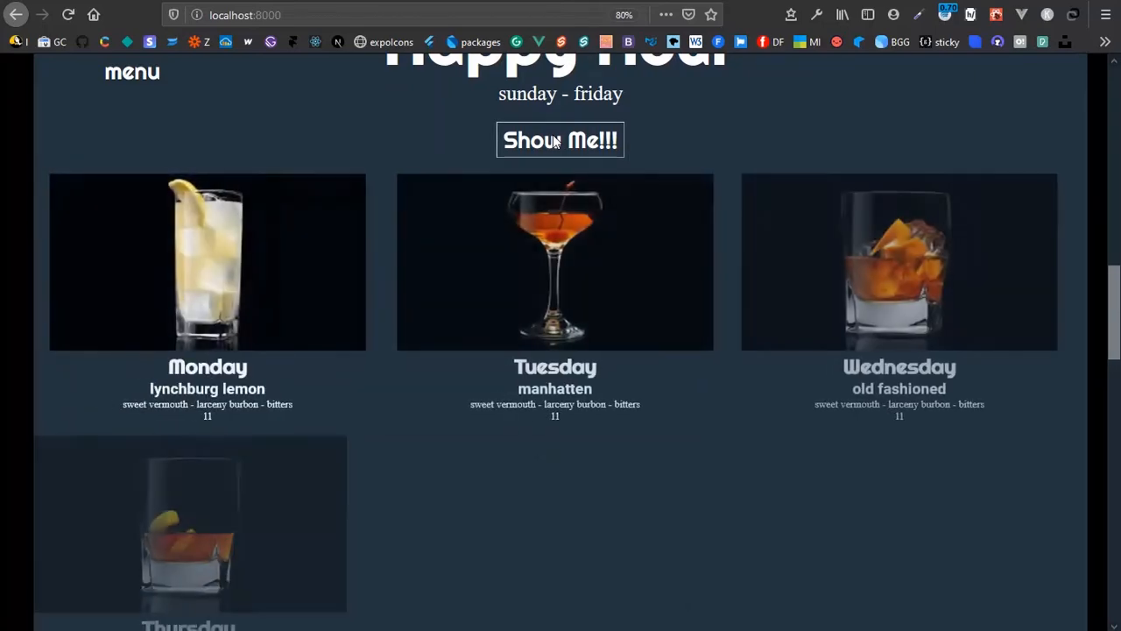
{"action": "left_click", "coordinate": [560, 140]}
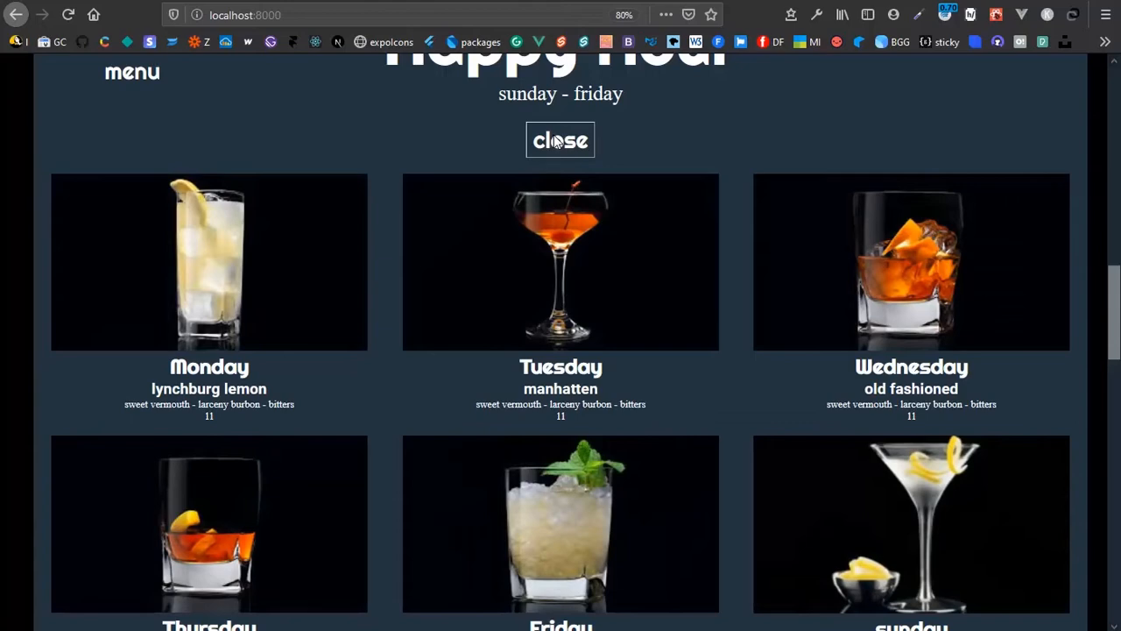
{"action": "scroll", "scroll_direction": "down", "scroll_amount": 3}
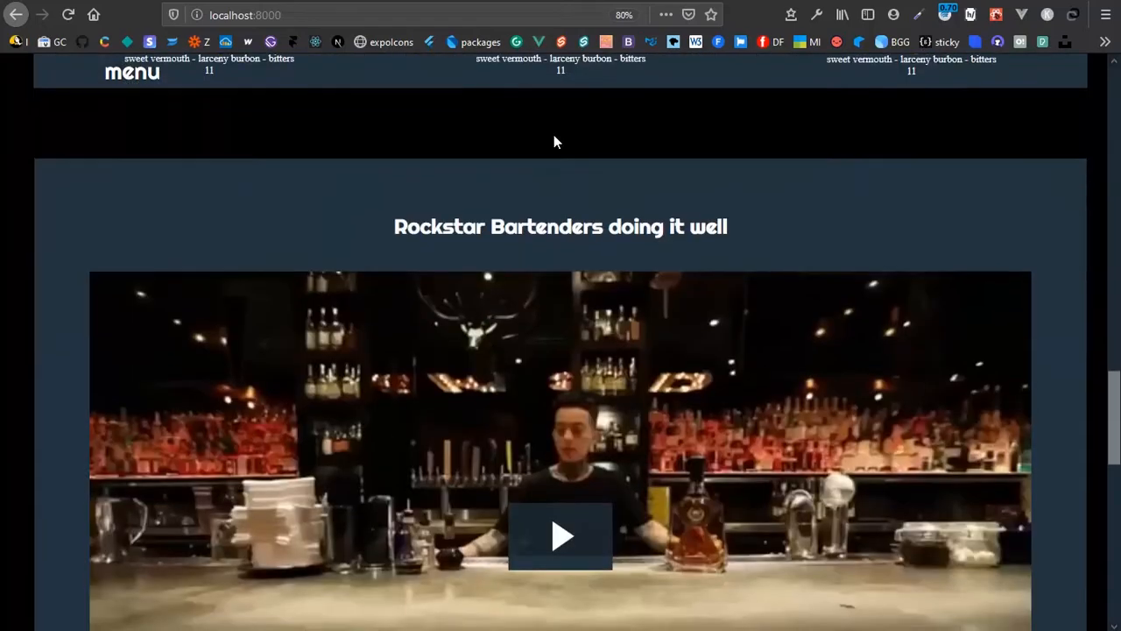
Step: Play the Rockstar Bartenders video, then scroll down to Our Story and Directions
{"action": "scroll", "scroll_direction": "down", "scroll_amount": 3}
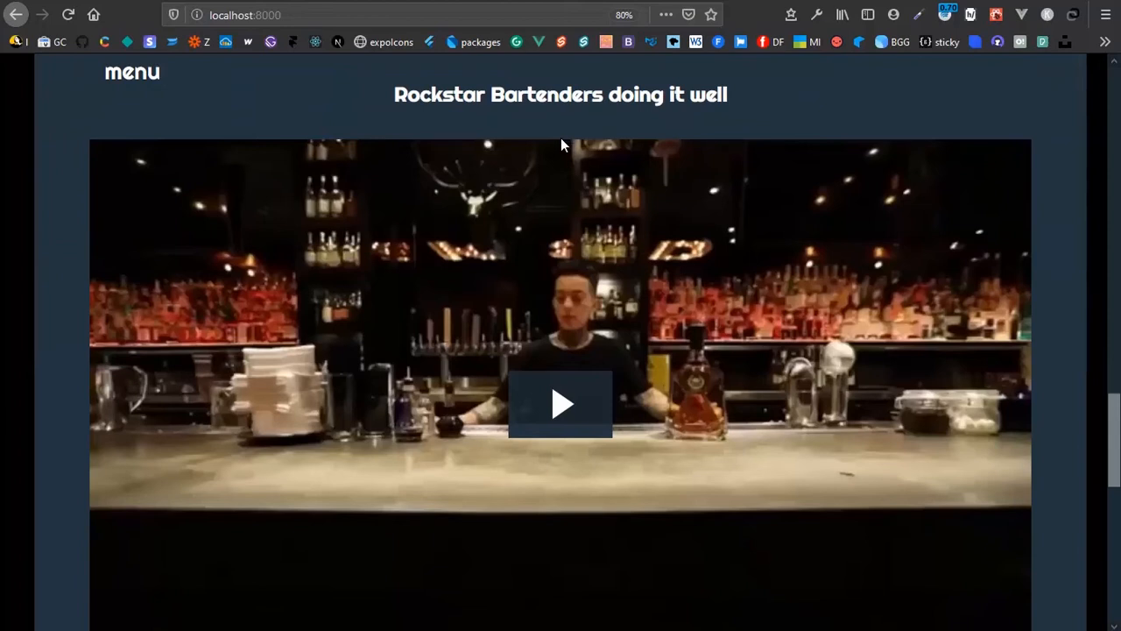
{"action": "scroll", "scroll_direction": "down", "scroll_amount": 3}
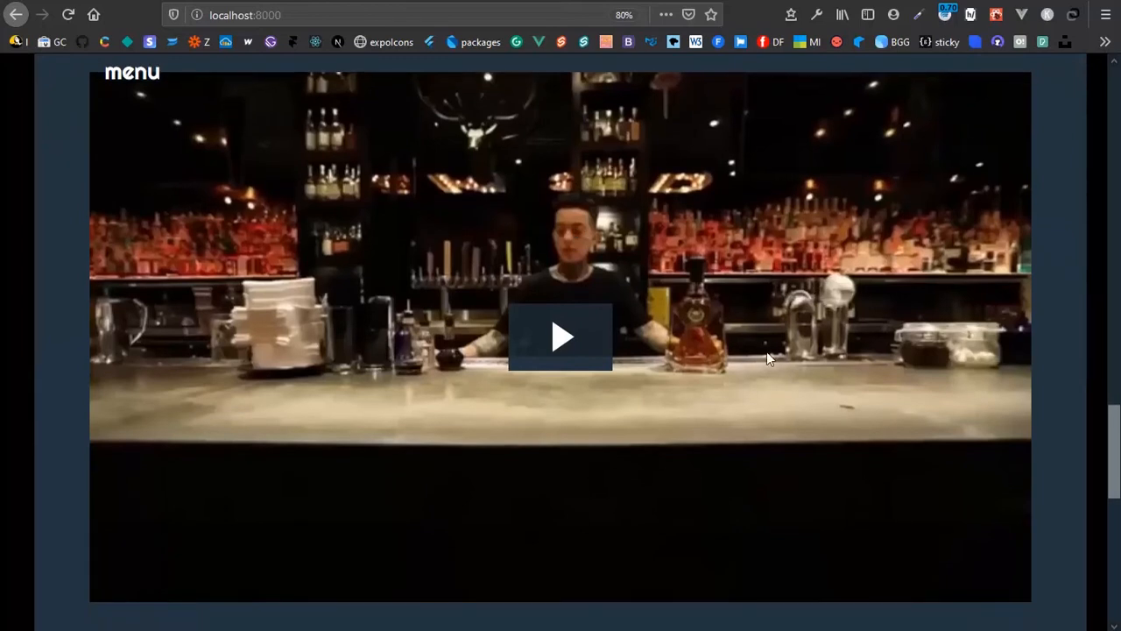
{"action": "mouse_move", "coordinate": [565, 254]}
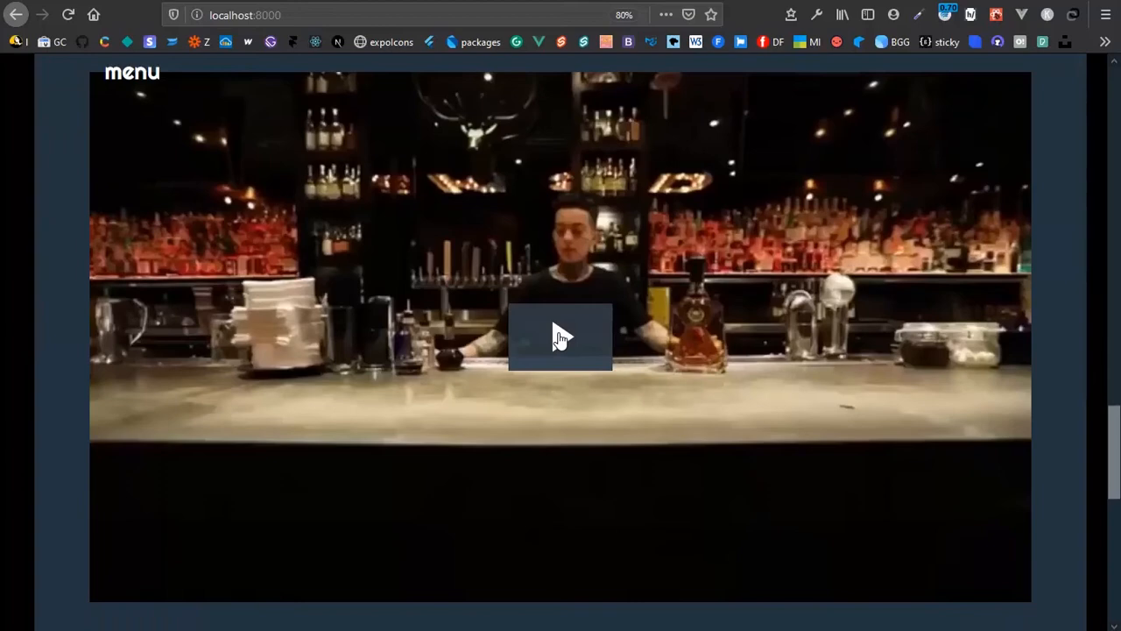
{"action": "left_click", "coordinate": [560, 338]}
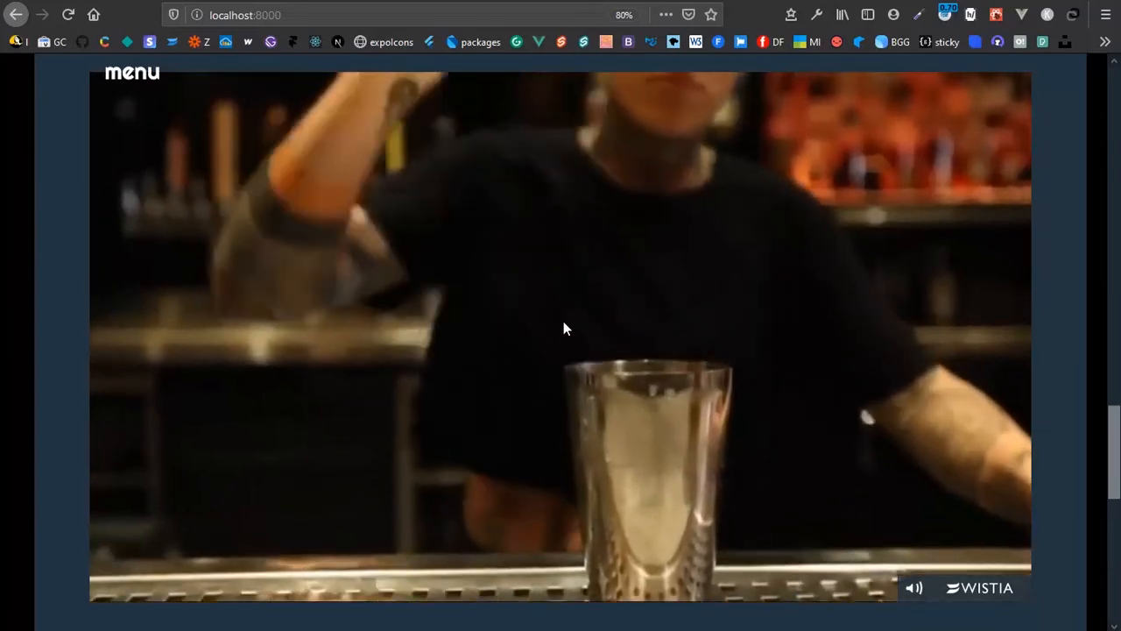
{"action": "scroll", "scroll_direction": "down", "scroll_amount": 3}
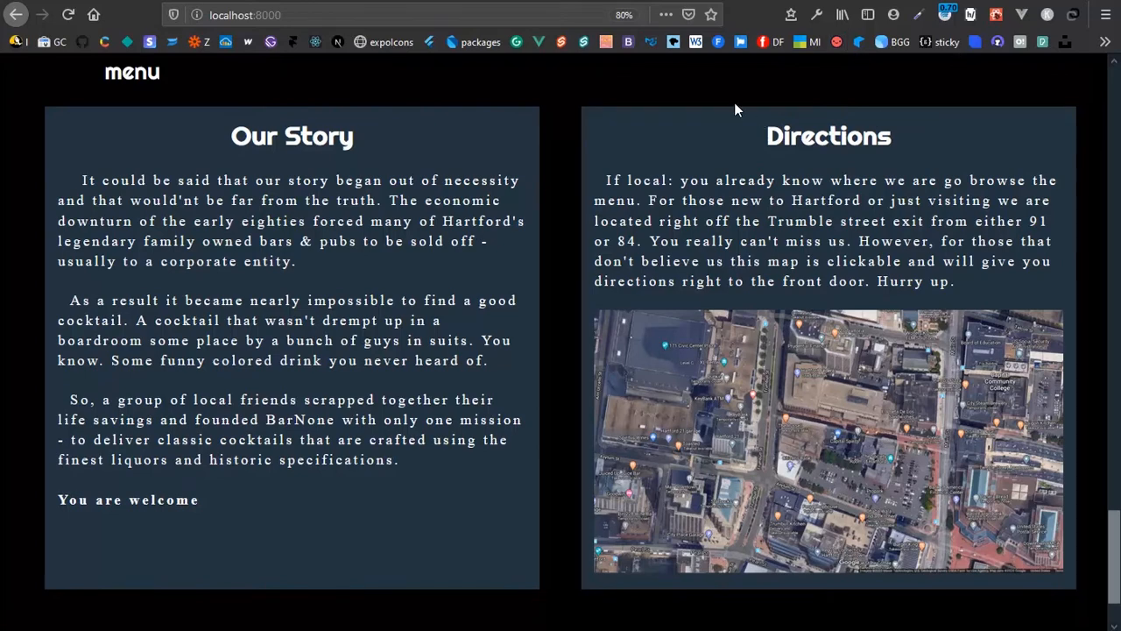
Step: Open the side menu and follow the wine-glass icon to the Cocktails drinks page
{"action": "left_click", "coordinate": [828, 438]}
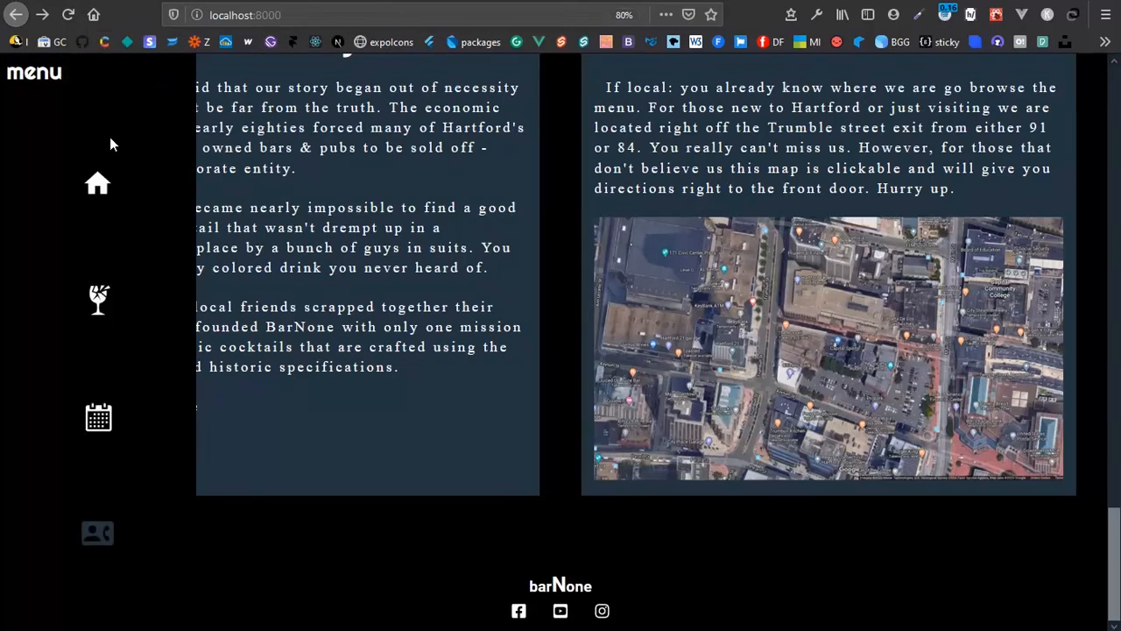
{"action": "left_click", "coordinate": [98, 300]}
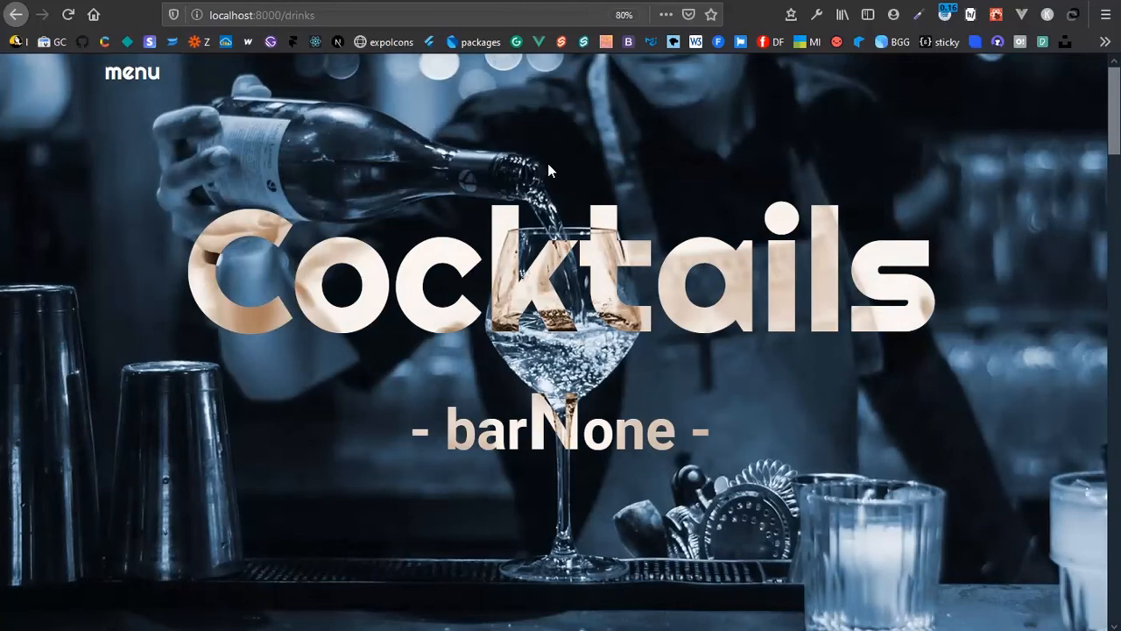
Step: Scroll the drinks list past Bourbon and Gin to Tequila, then open the site menu
{"action": "scroll", "scroll_direction": "down", "scroll_amount": 3}
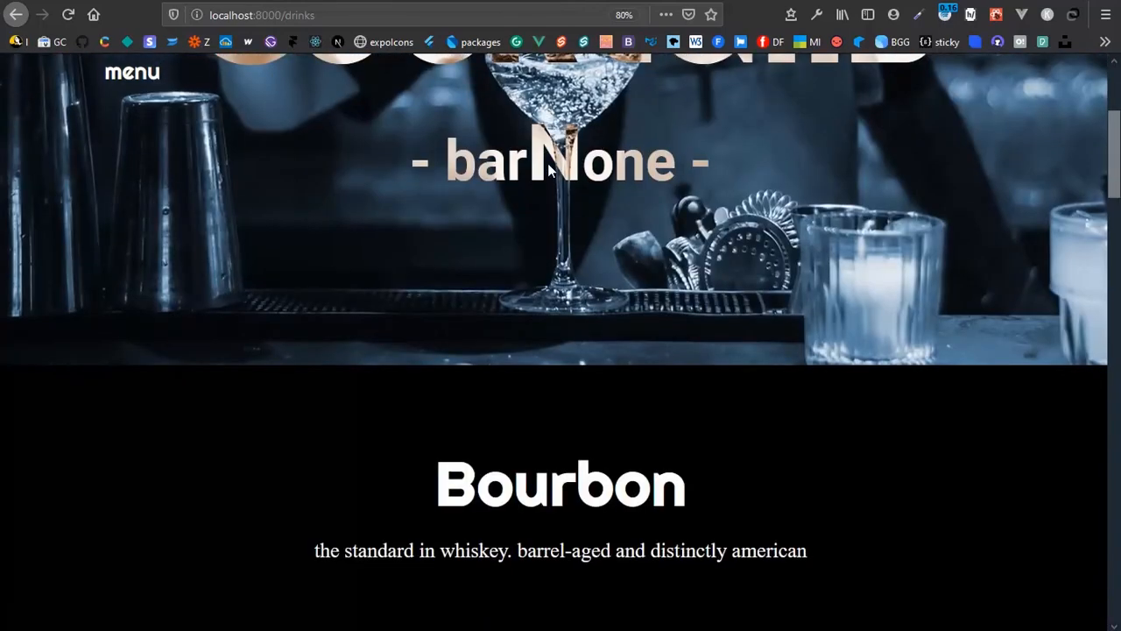
{"action": "scroll", "scroll_direction": "down", "scroll_amount": 3}
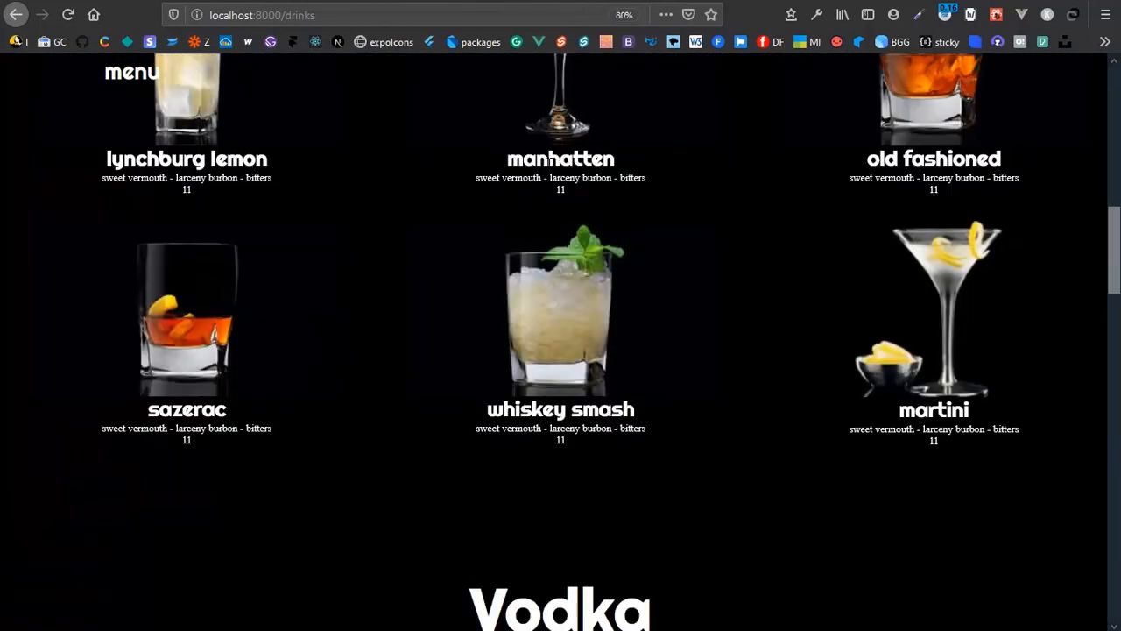
{"action": "scroll", "scroll_direction": "down", "scroll_amount": 3}
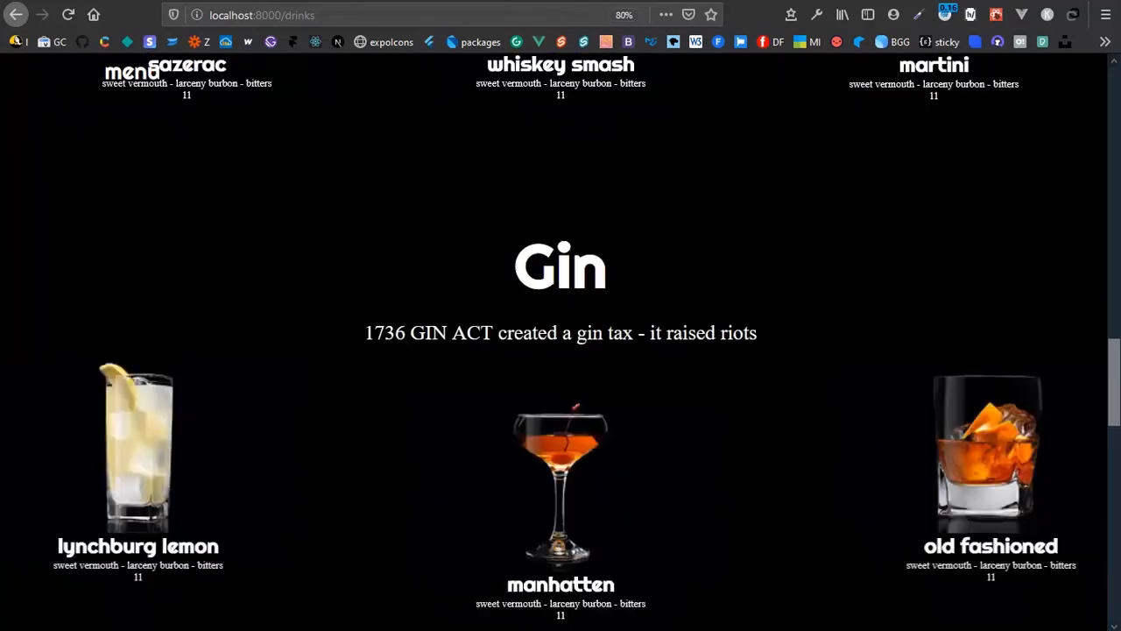
{"action": "scroll", "scroll_direction": "down", "scroll_amount": 3}
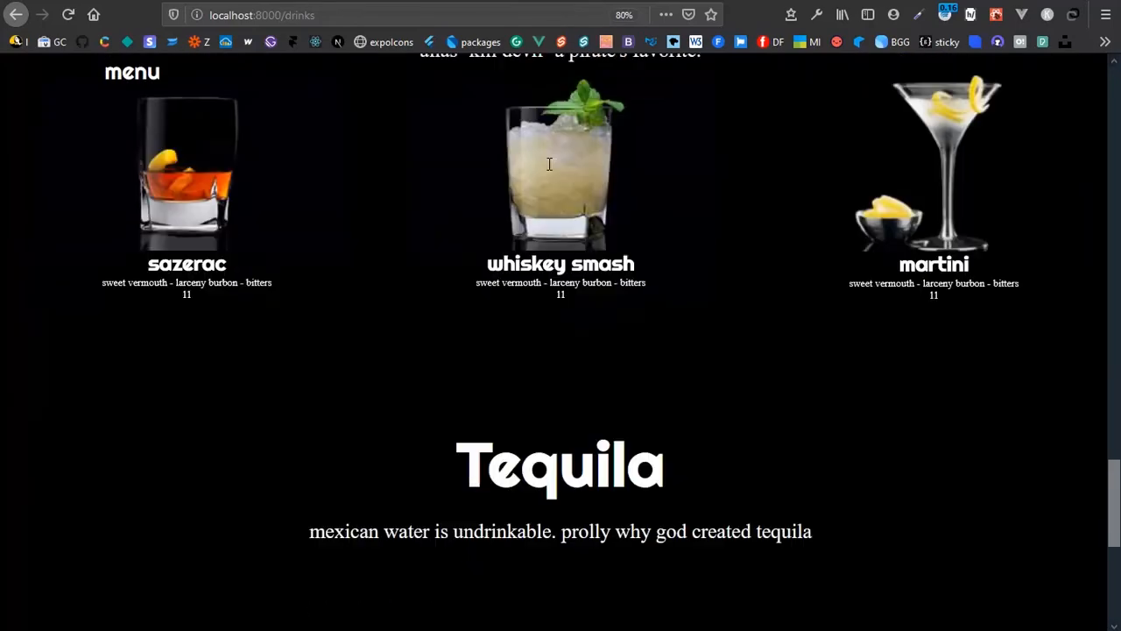
{"action": "scroll", "scroll_direction": "down", "scroll_amount": 3}
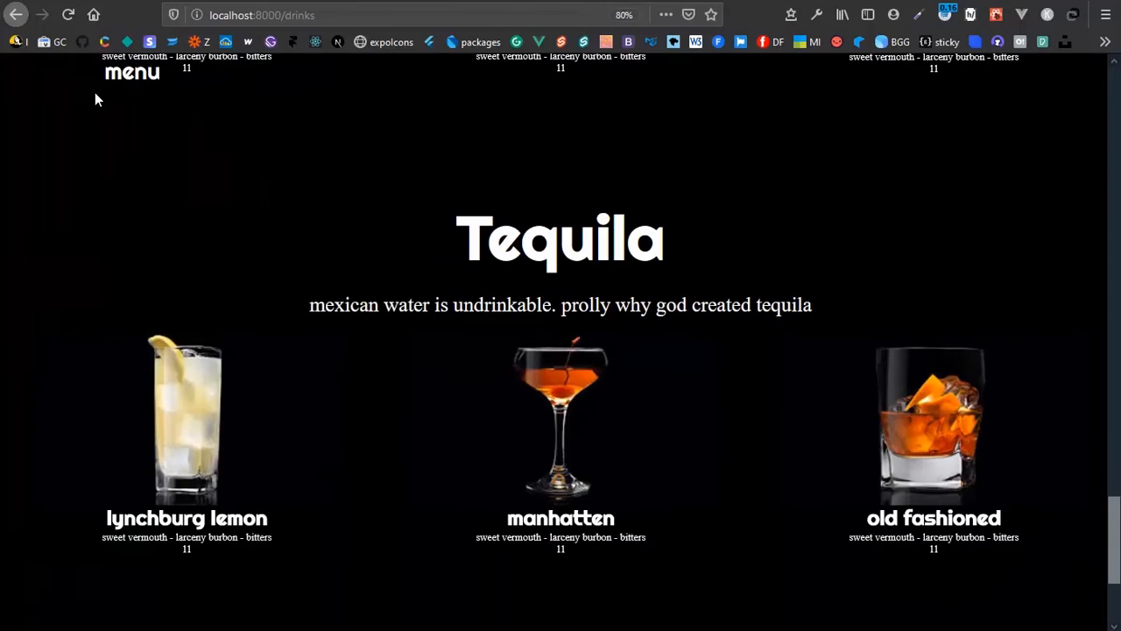
{"action": "left_click", "coordinate": [132, 72]}
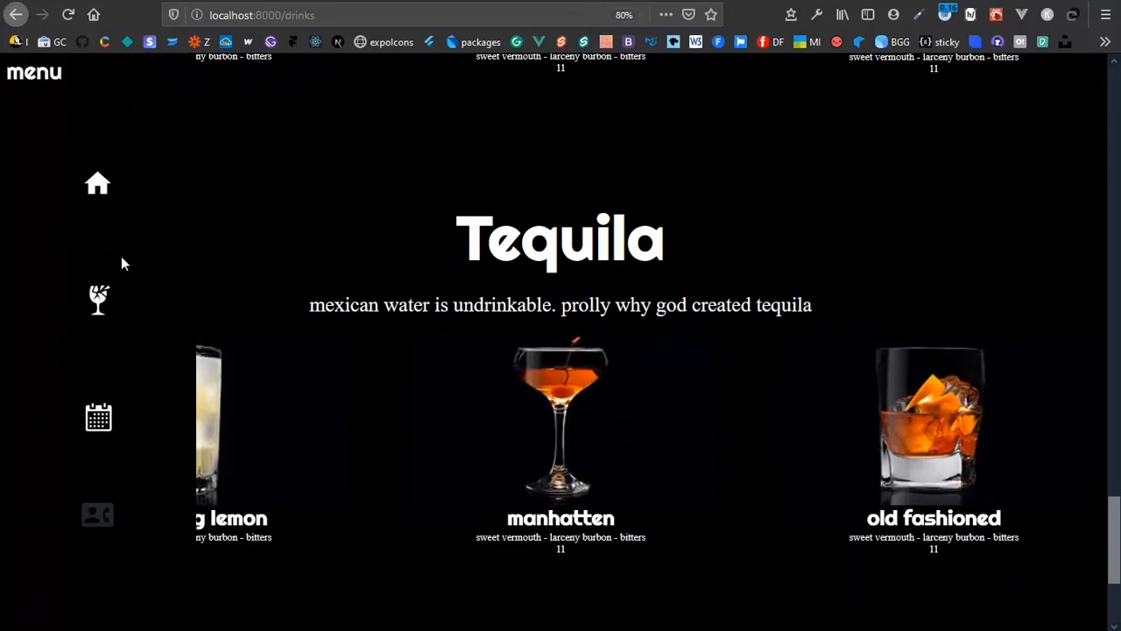
Step: Open the Happenings page and scroll past the weekly event cards to the carousel
{"action": "left_click", "coordinate": [97, 416]}
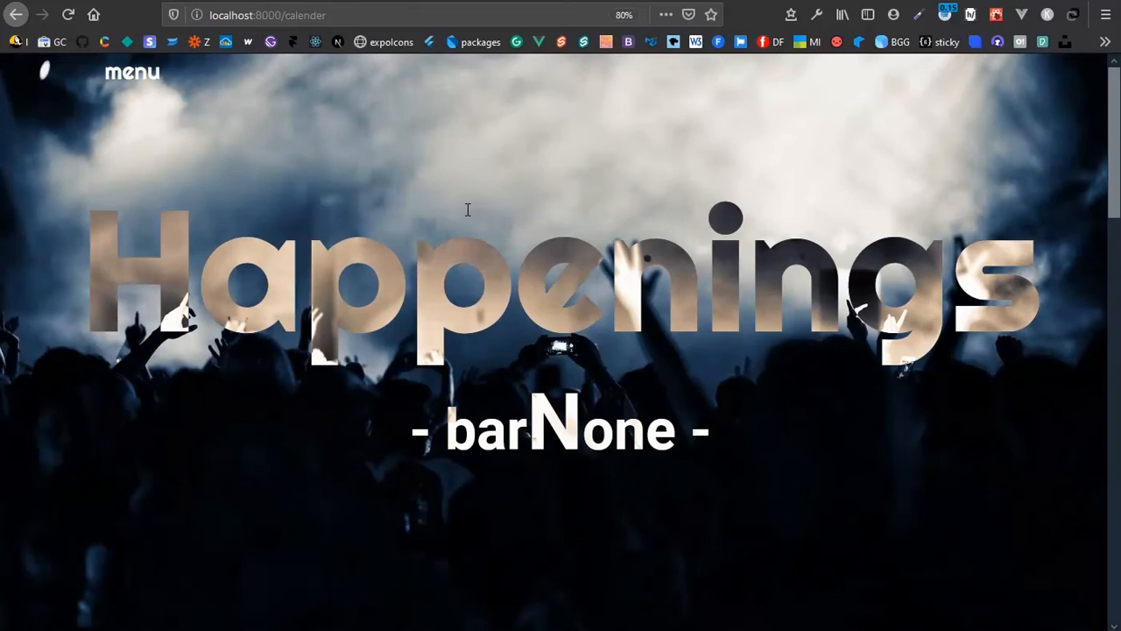
{"action": "scroll", "scroll_direction": "down", "scroll_amount": 3}
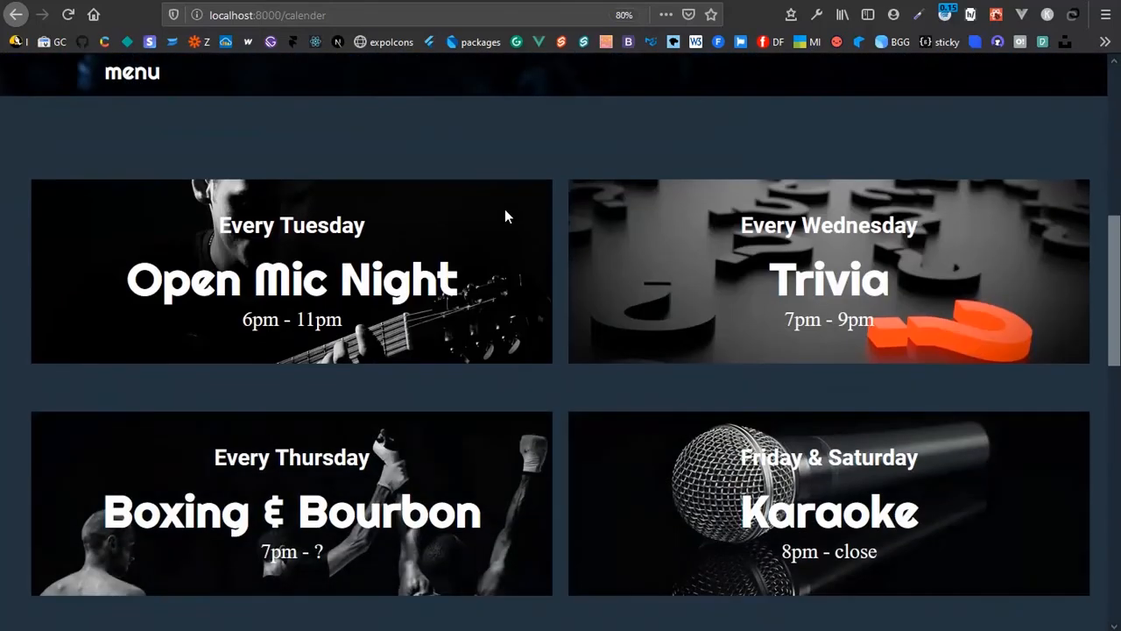
{"action": "scroll", "scroll_direction": "down", "scroll_amount": 3}
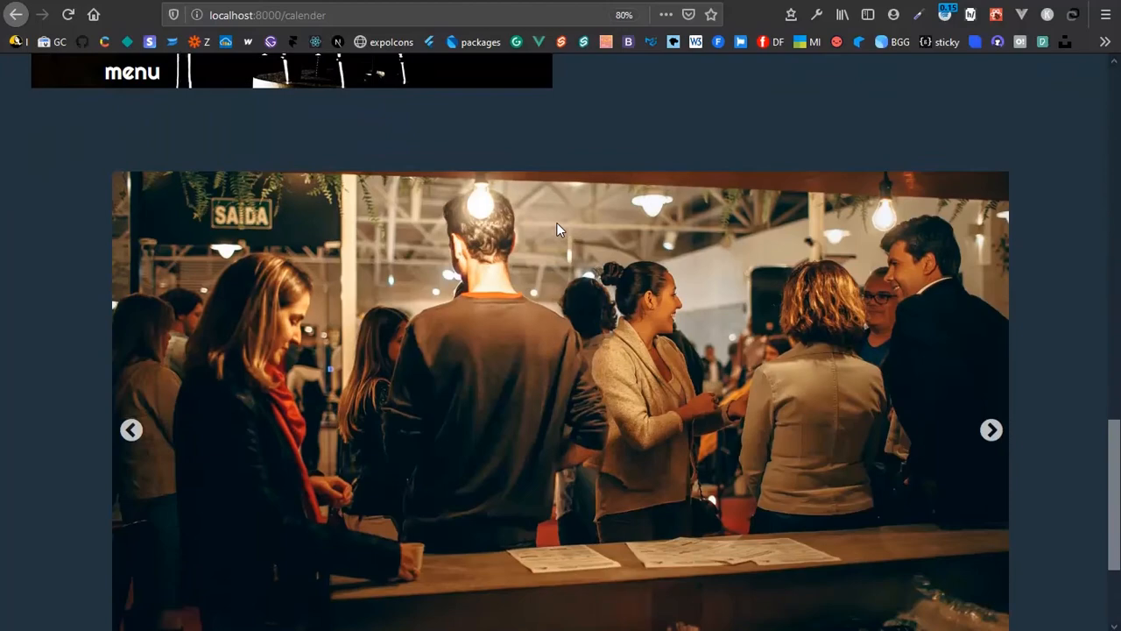
{"action": "scroll", "scroll_direction": "down", "scroll_amount": 3}
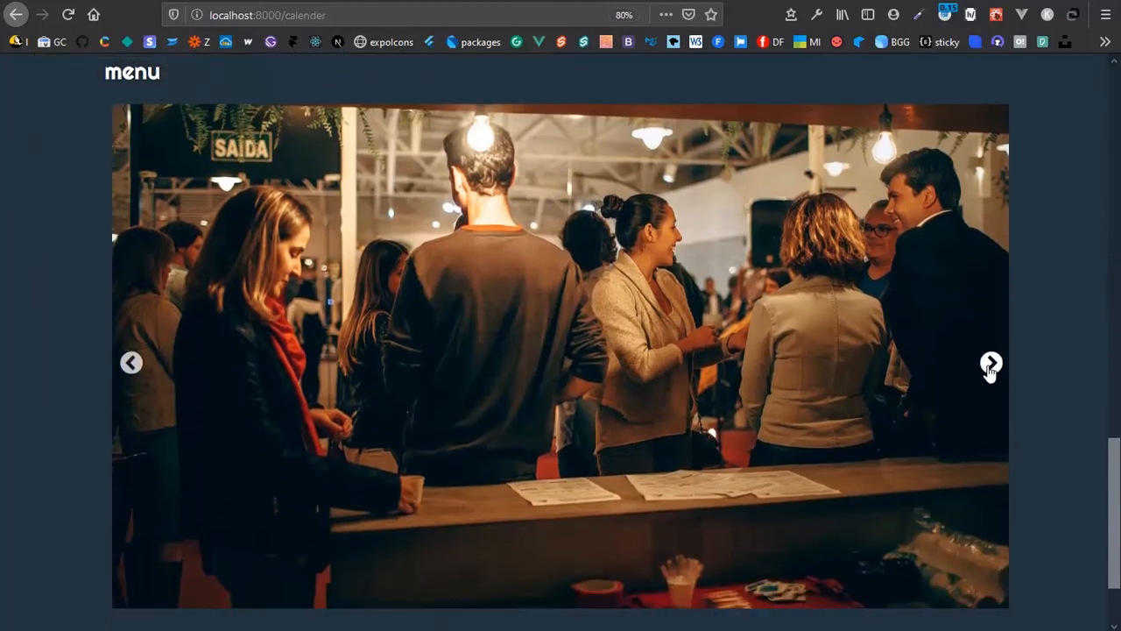
Step: Advance the photo slideshow two images and reopen the site navigation
{"action": "left_click", "coordinate": [991, 363]}
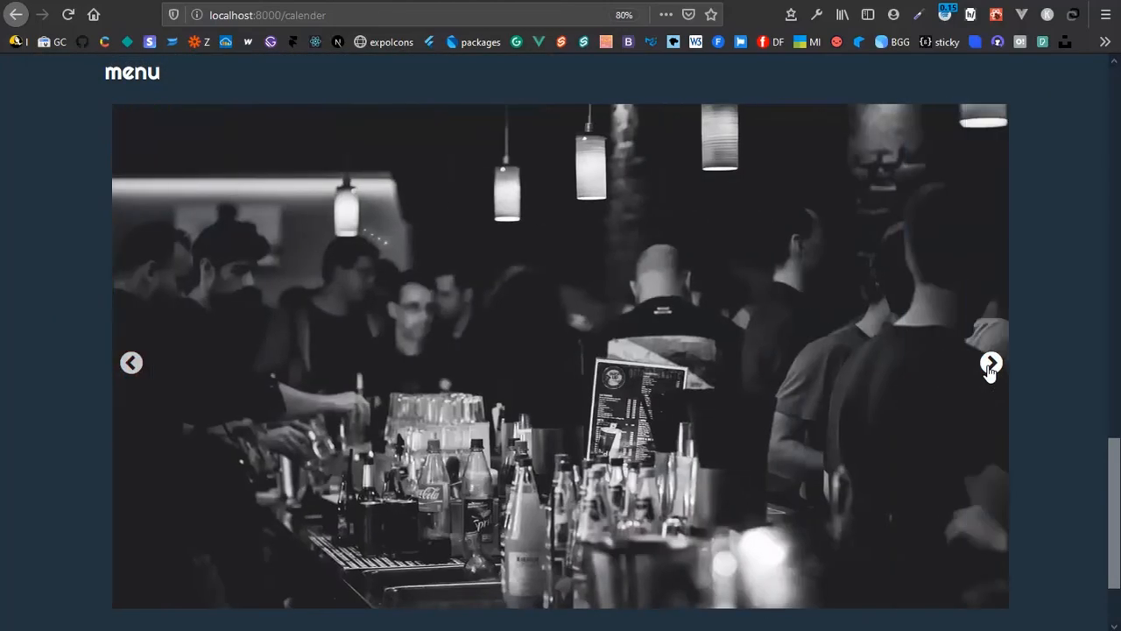
{"action": "left_click", "coordinate": [990, 363]}
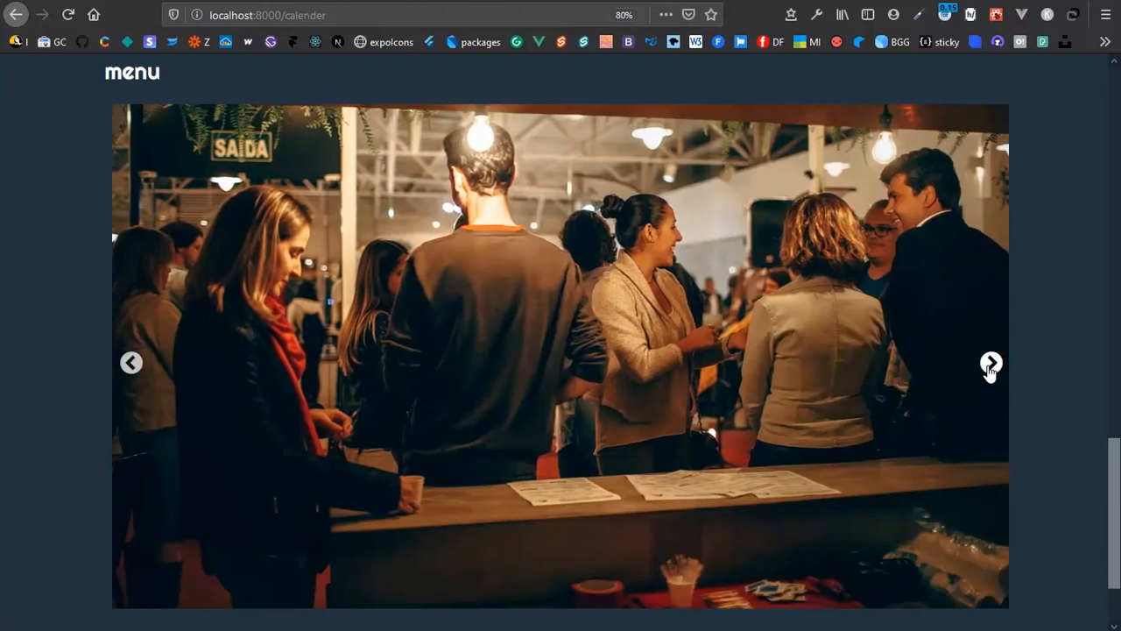
{"action": "left_click", "coordinate": [34, 71]}
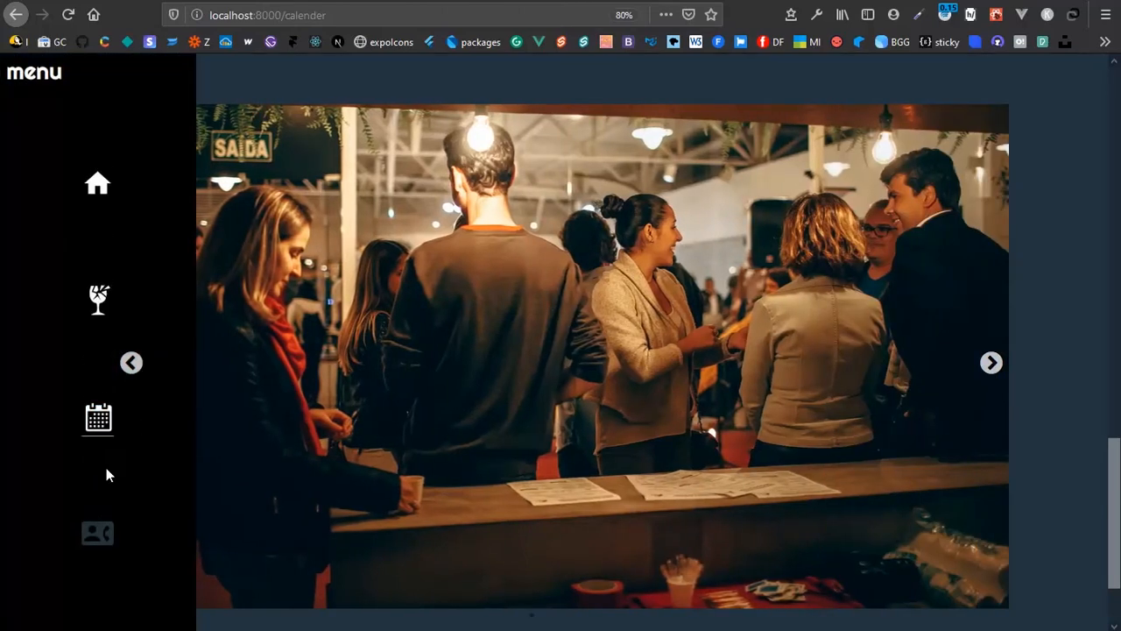
Step: Open Contact, submit the empty form, then navigate back to the form page
{"action": "left_click", "coordinate": [97, 532]}
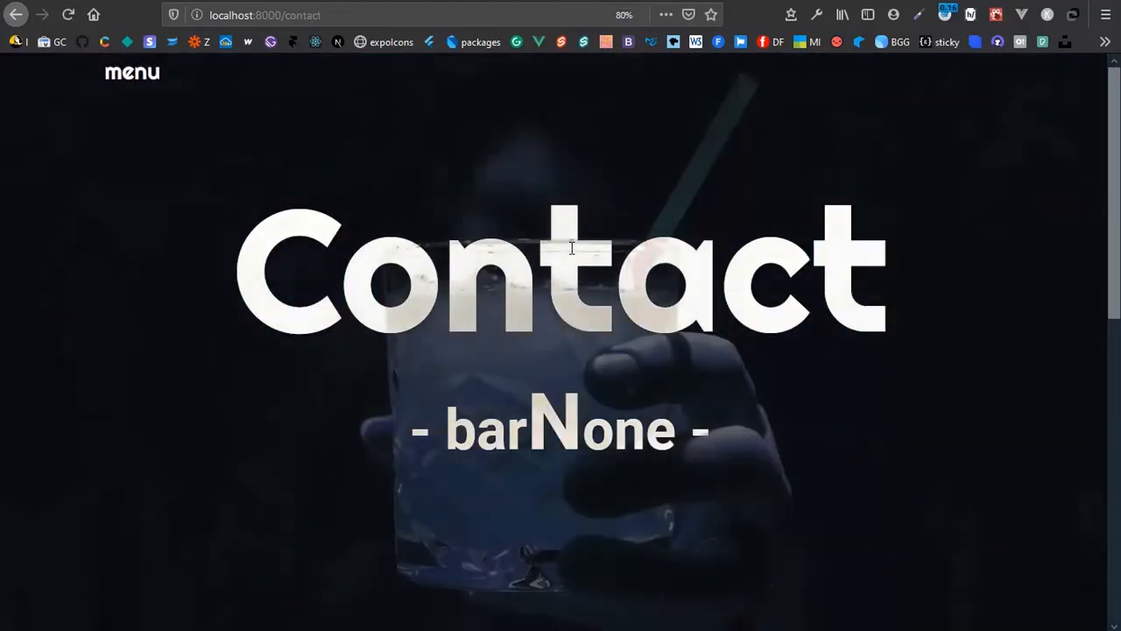
{"action": "scroll", "scroll_direction": "down", "scroll_amount": 3}
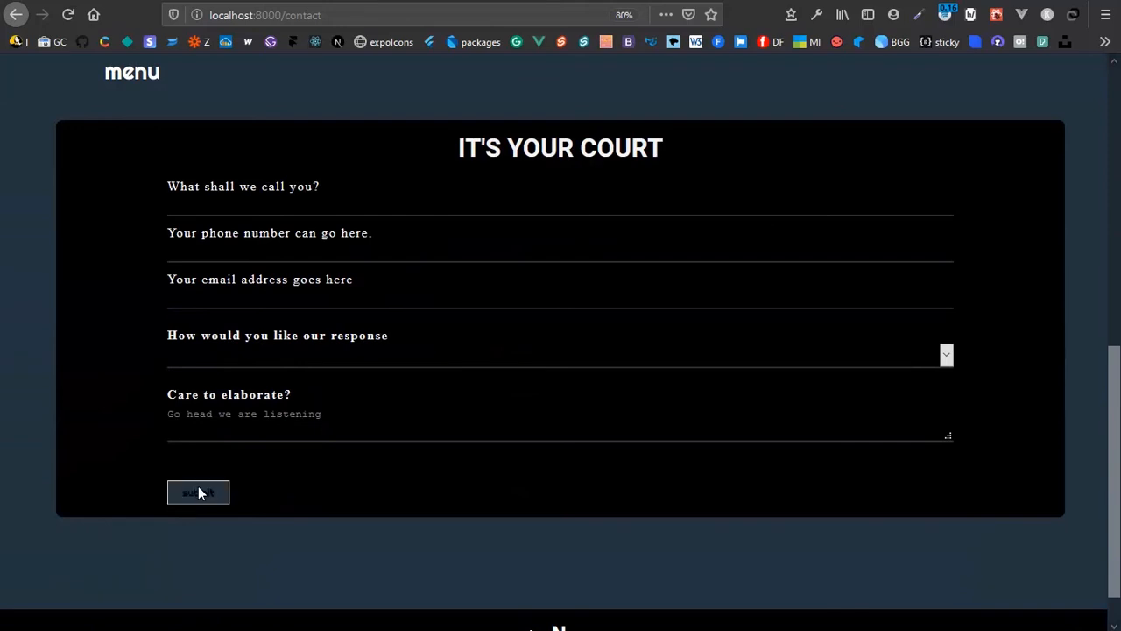
{"action": "left_click", "coordinate": [198, 491]}
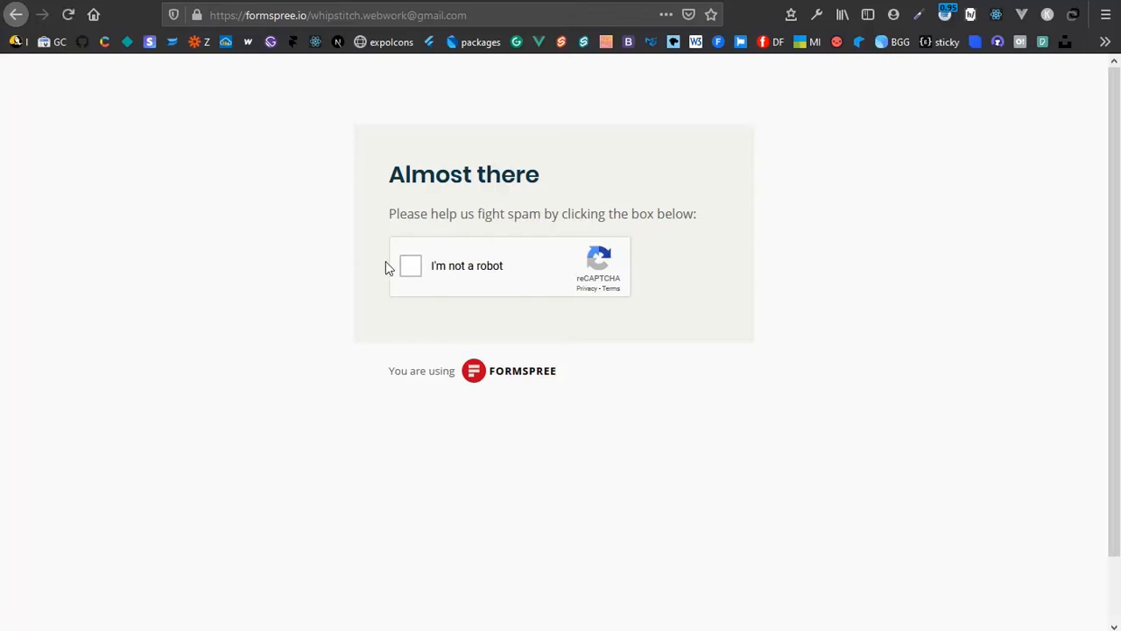
{"action": "mouse_move", "coordinate": [15, 15]}
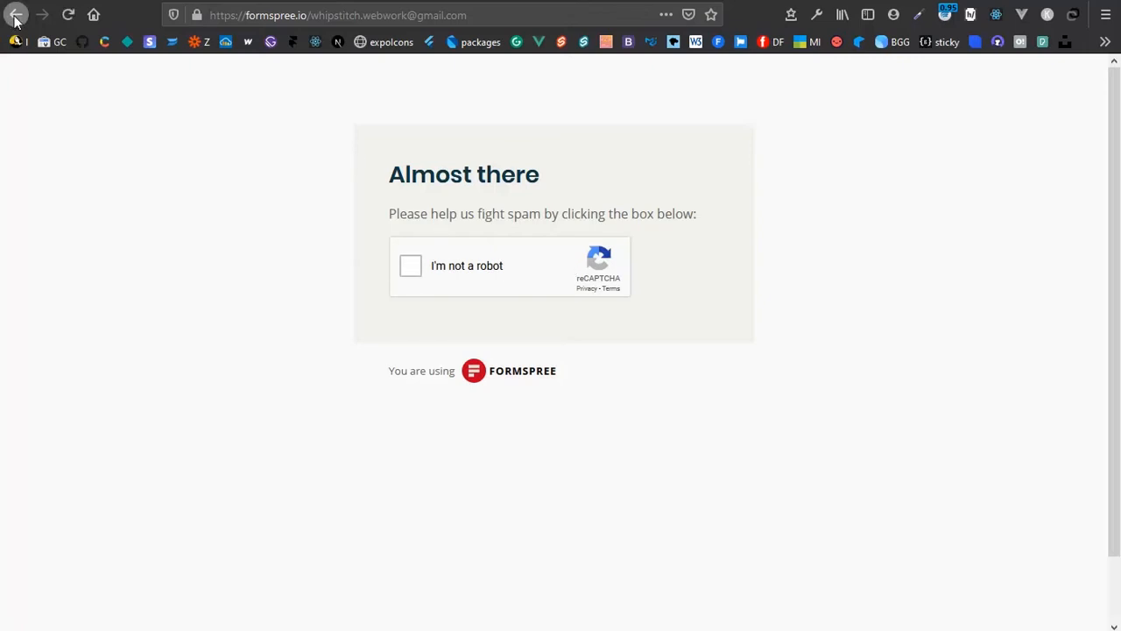
{"action": "left_click", "coordinate": [16, 15]}
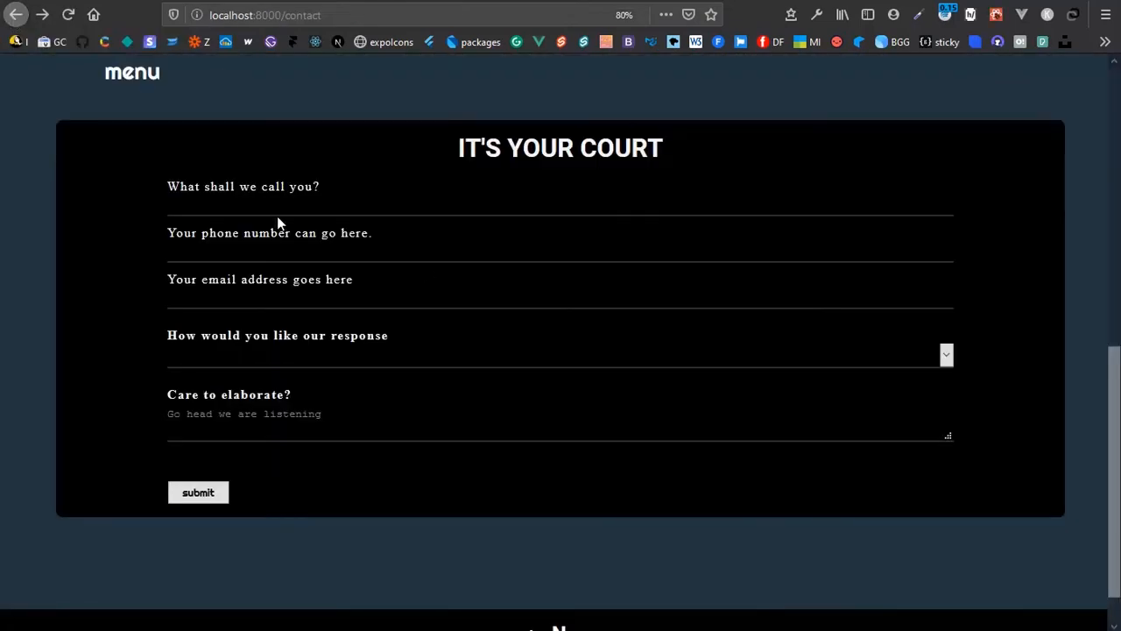
{"action": "mouse_move", "coordinate": [595, 234]}
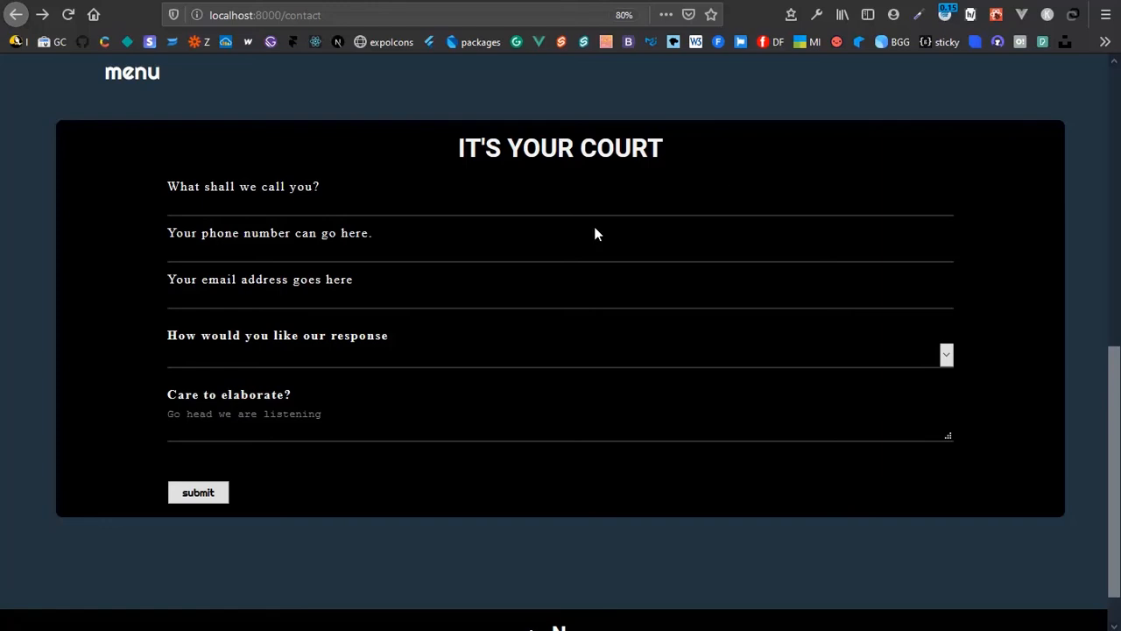
Step: Open the side navigation and scroll the Contact page up to its hero banner
{"action": "scroll", "scroll_direction": "up", "scroll_amount": 3}
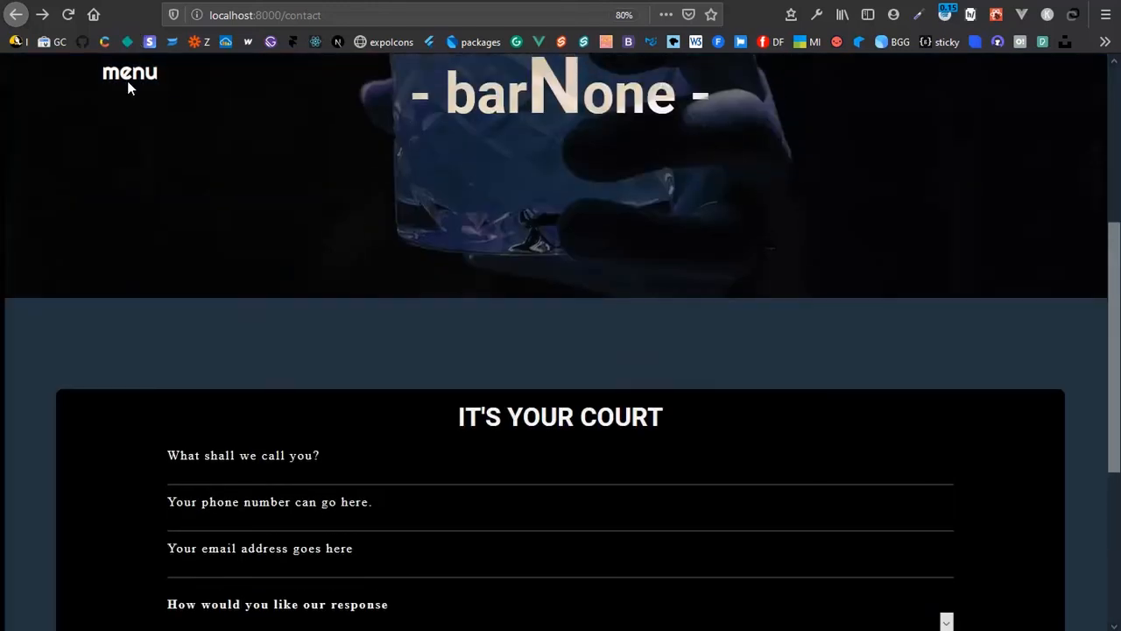
{"action": "left_click", "coordinate": [128, 72]}
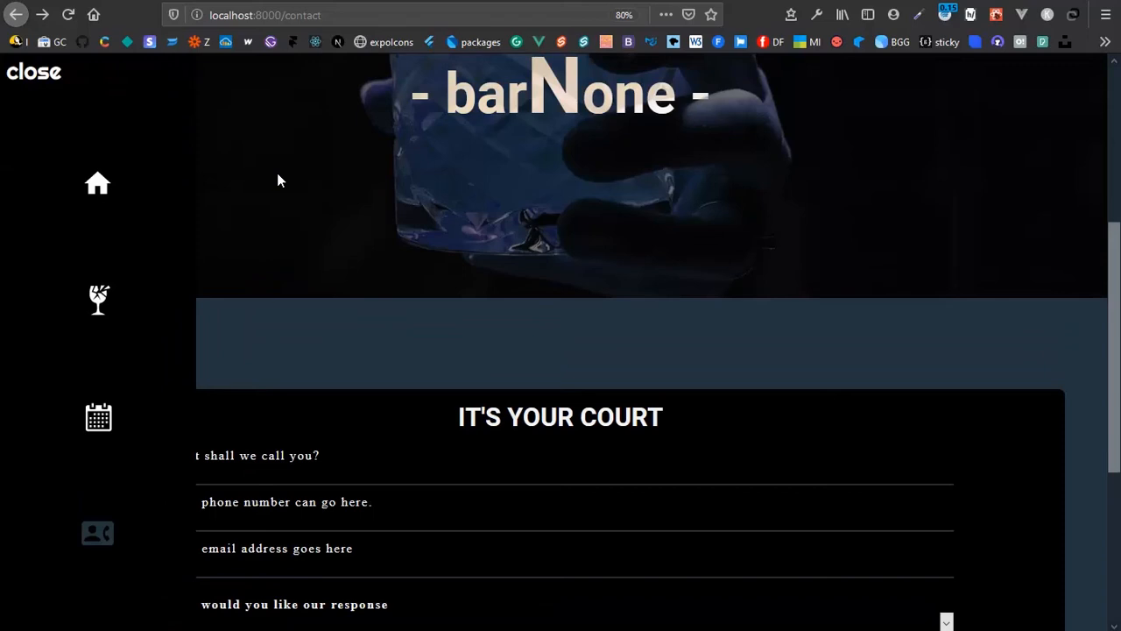
{"action": "scroll", "scroll_direction": "up", "scroll_amount": 3}
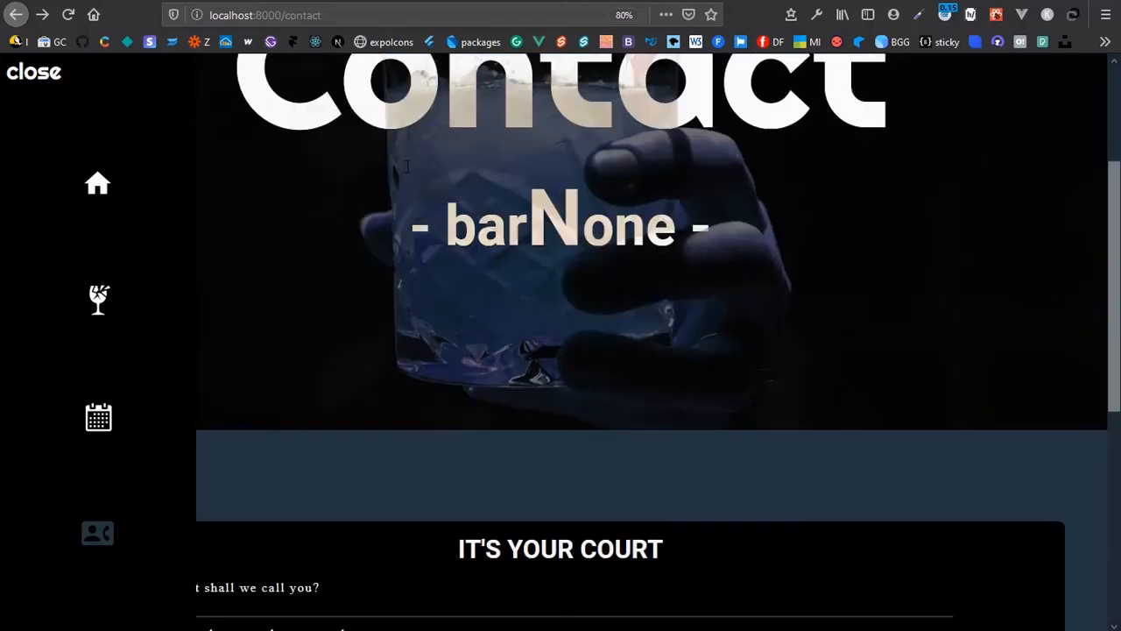
{"action": "scroll", "scroll_direction": "up", "scroll_amount": 3}
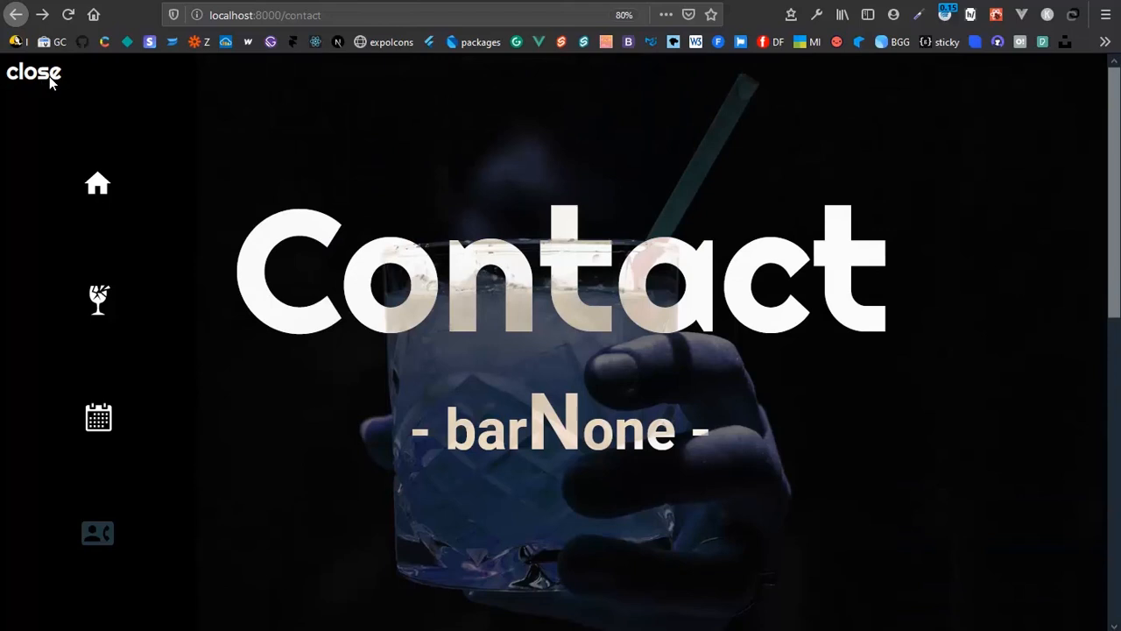
{"action": "mouse_move", "coordinate": [357, 123]}
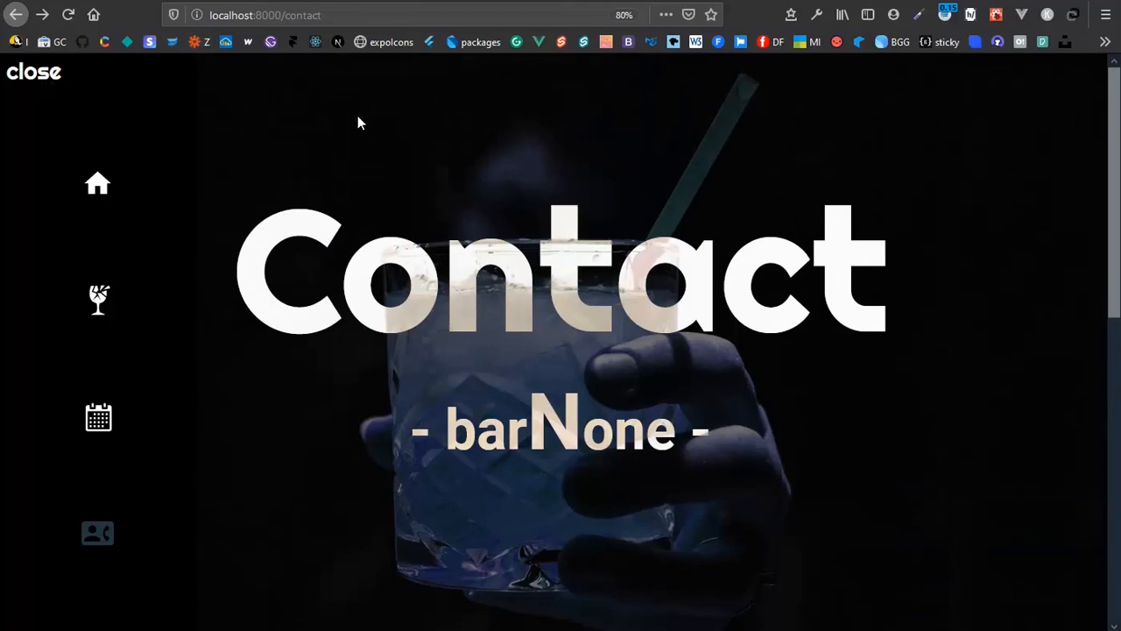